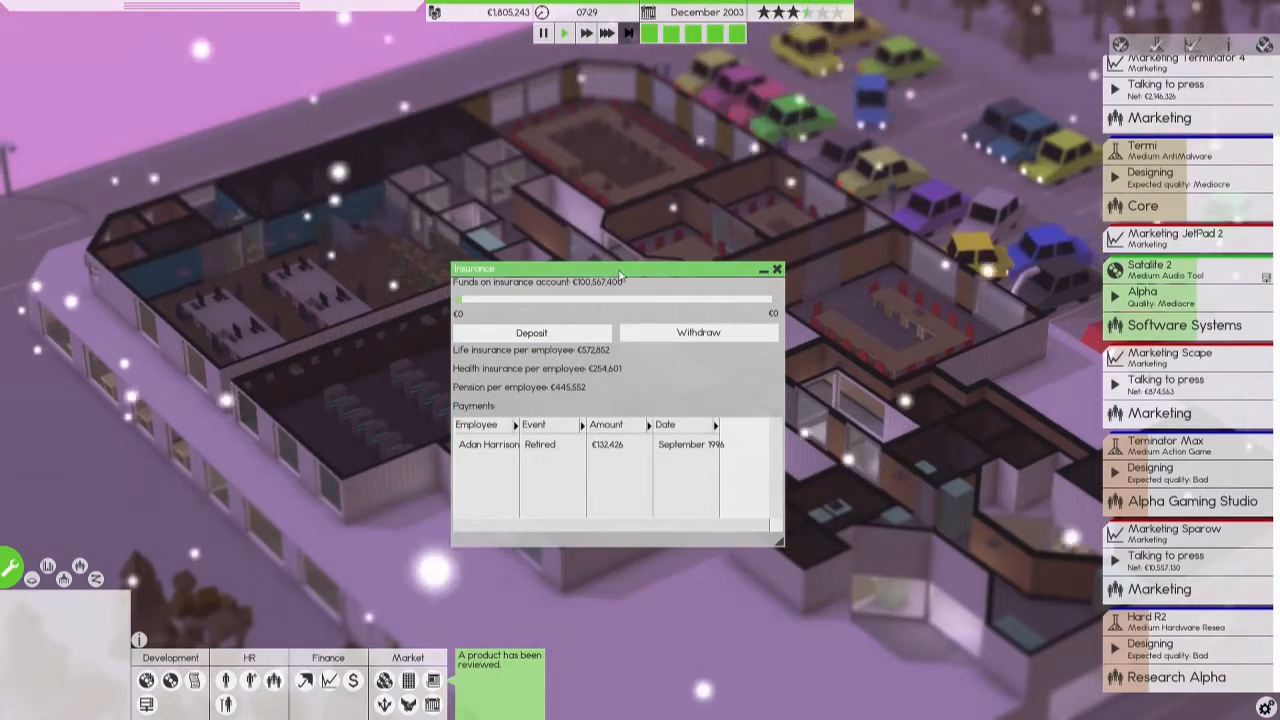
Close the insurance account details to move on to the teams overview
click(776, 268)
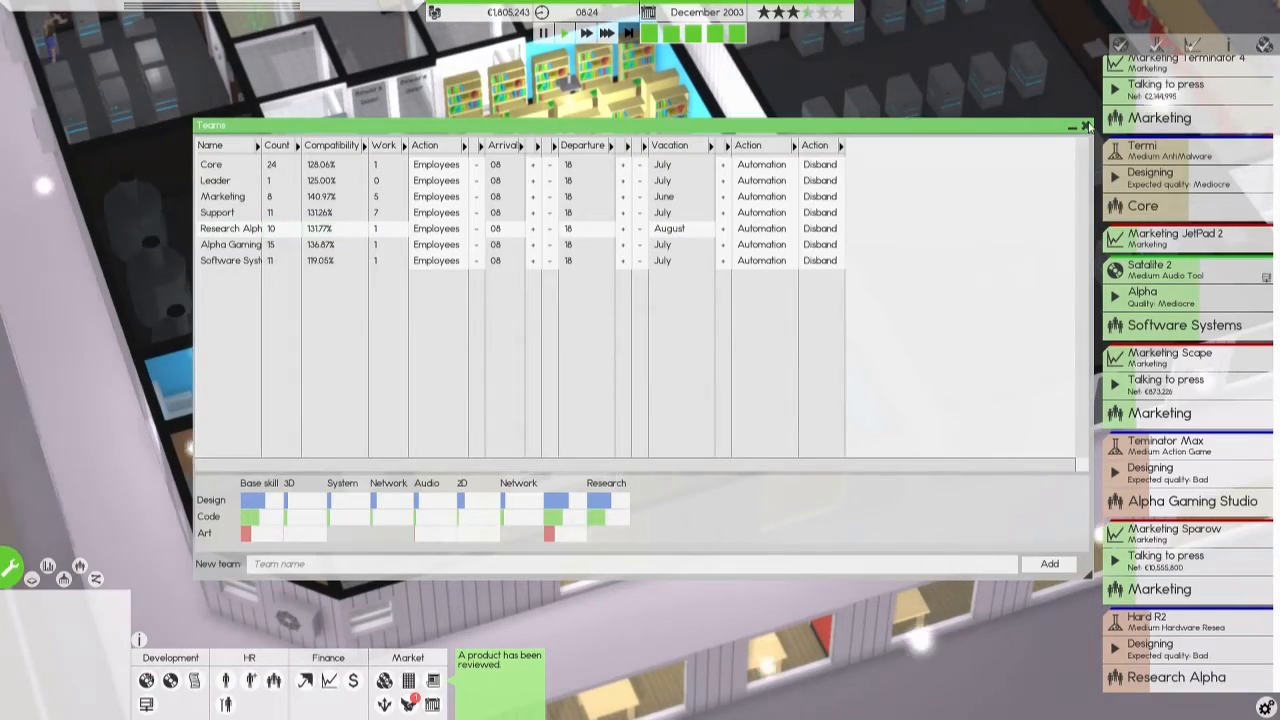
Close the teams overview and then the released products list after reviewing sales and profits
click(1088, 126)
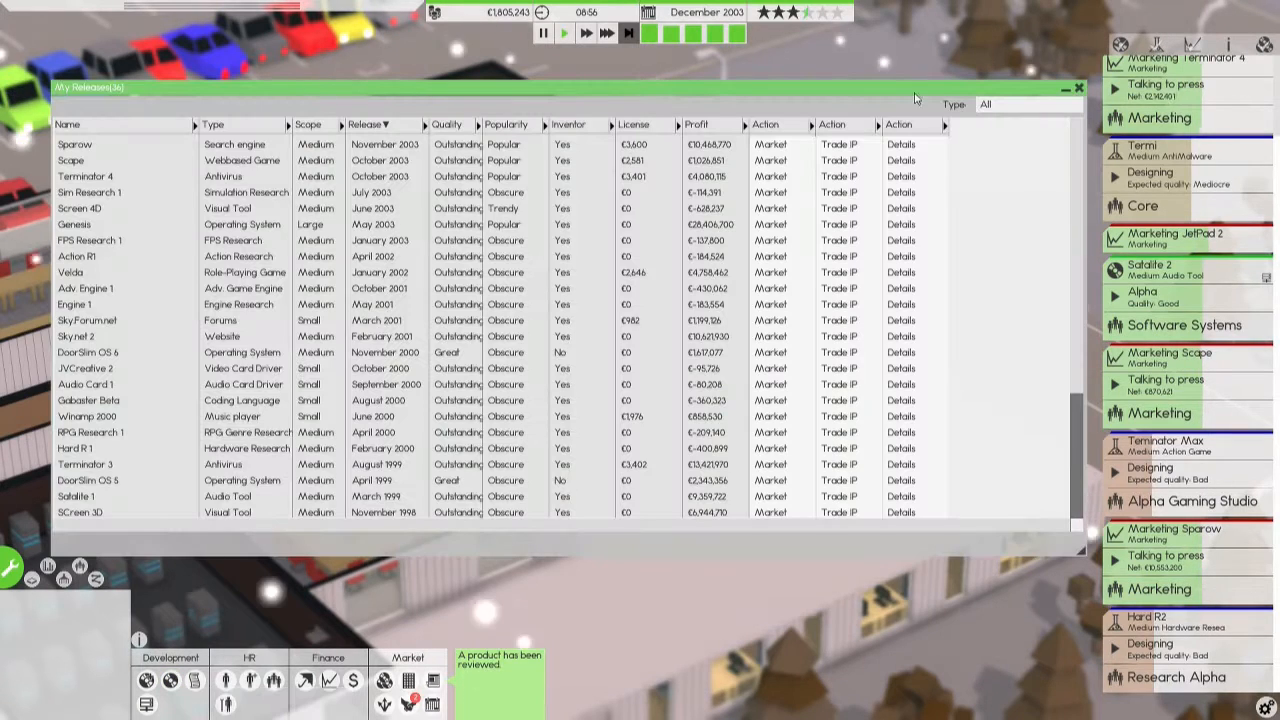
click(1078, 88)
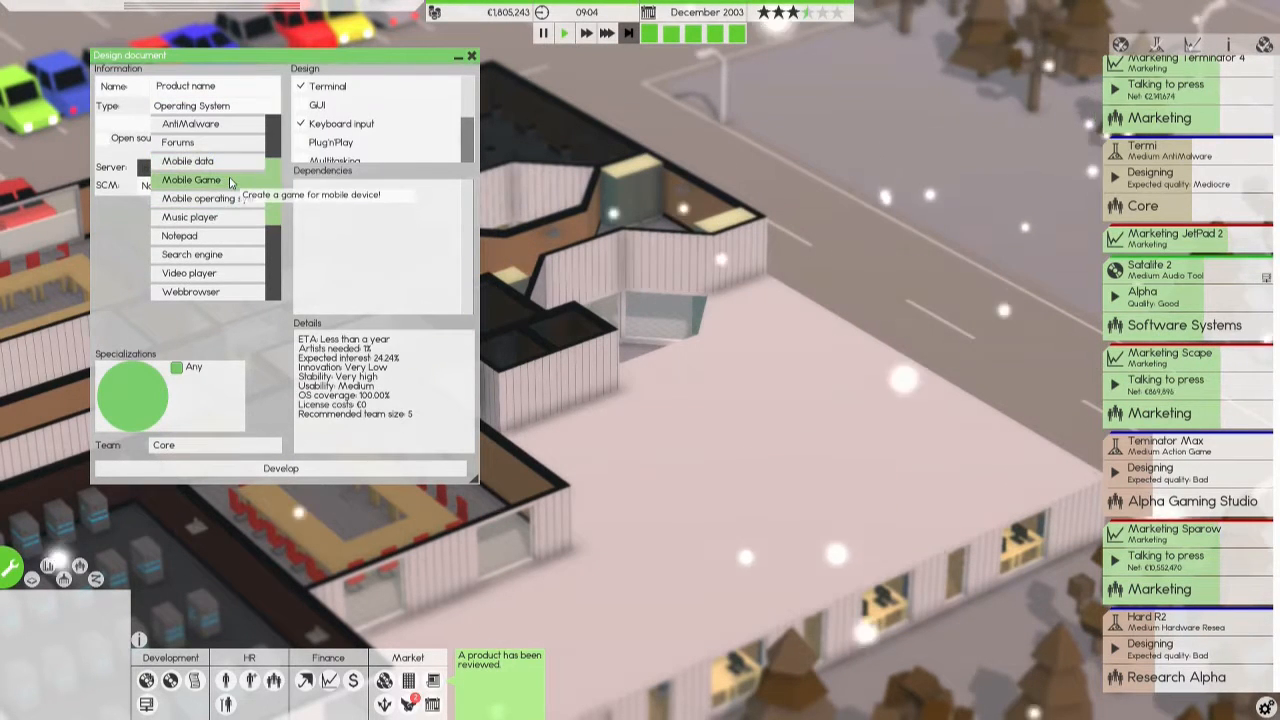
mouse_move(204, 198)
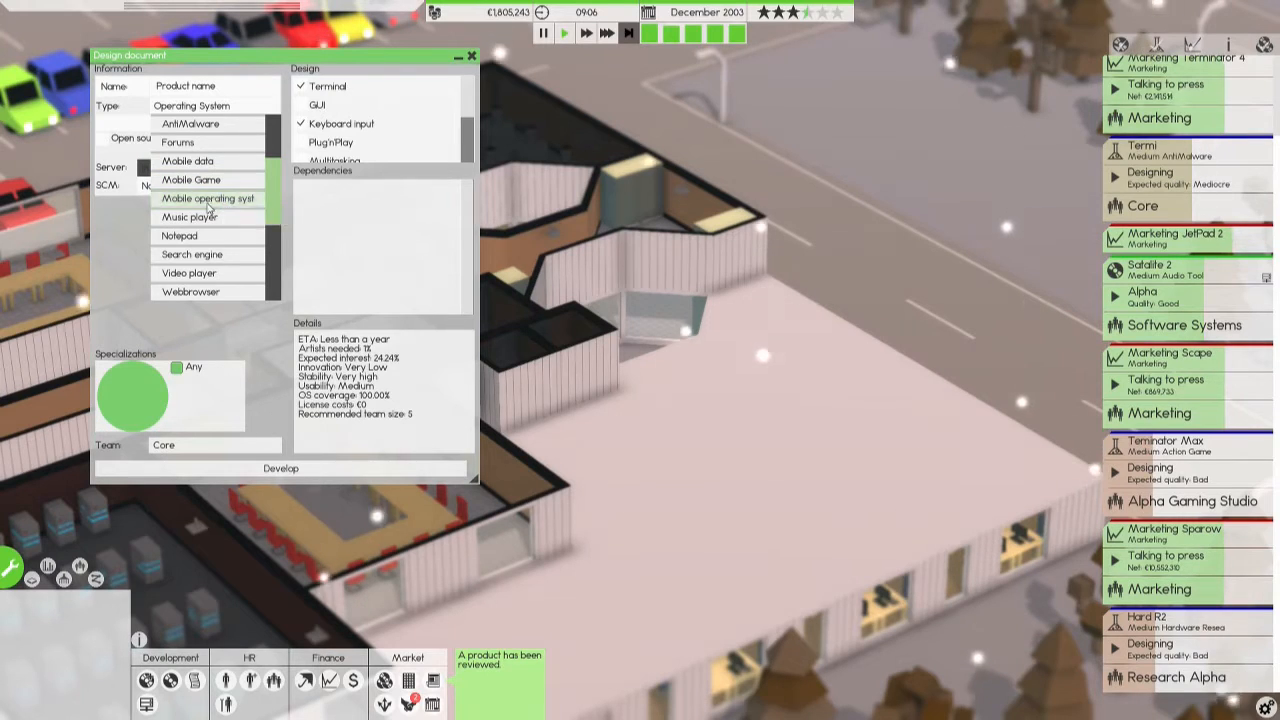
mouse_move(188, 160)
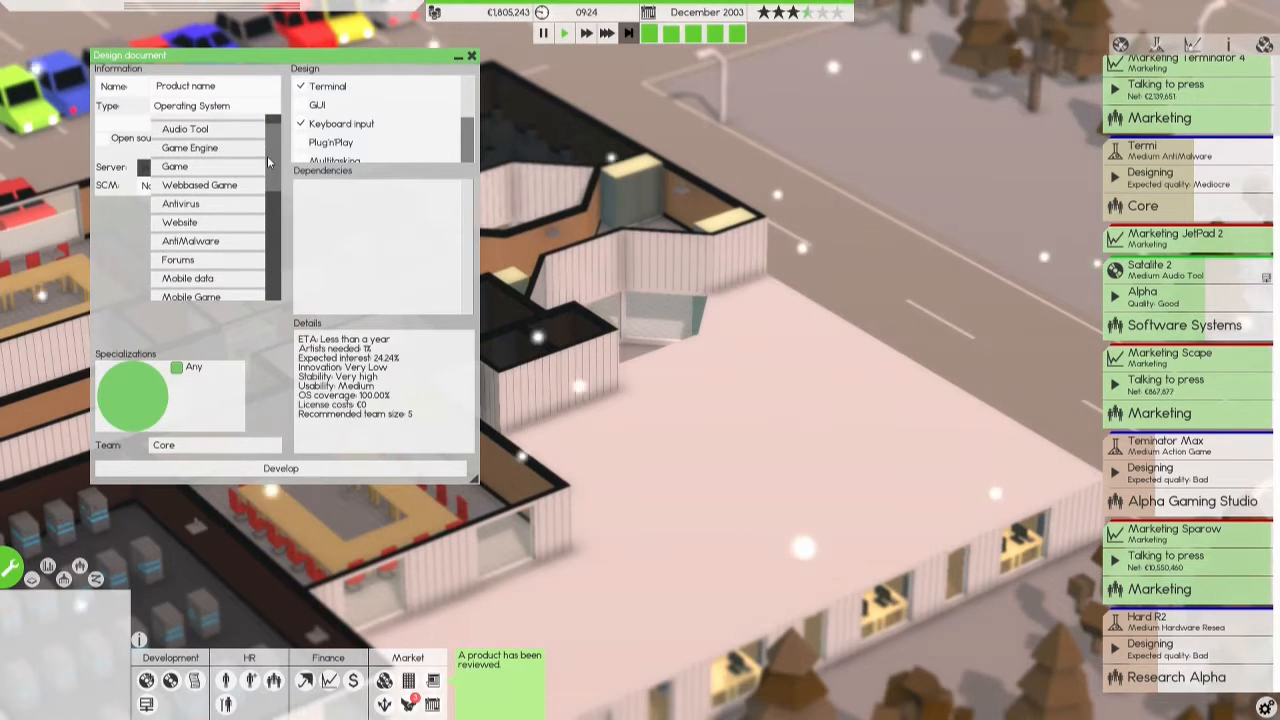
scroll(down, 3)
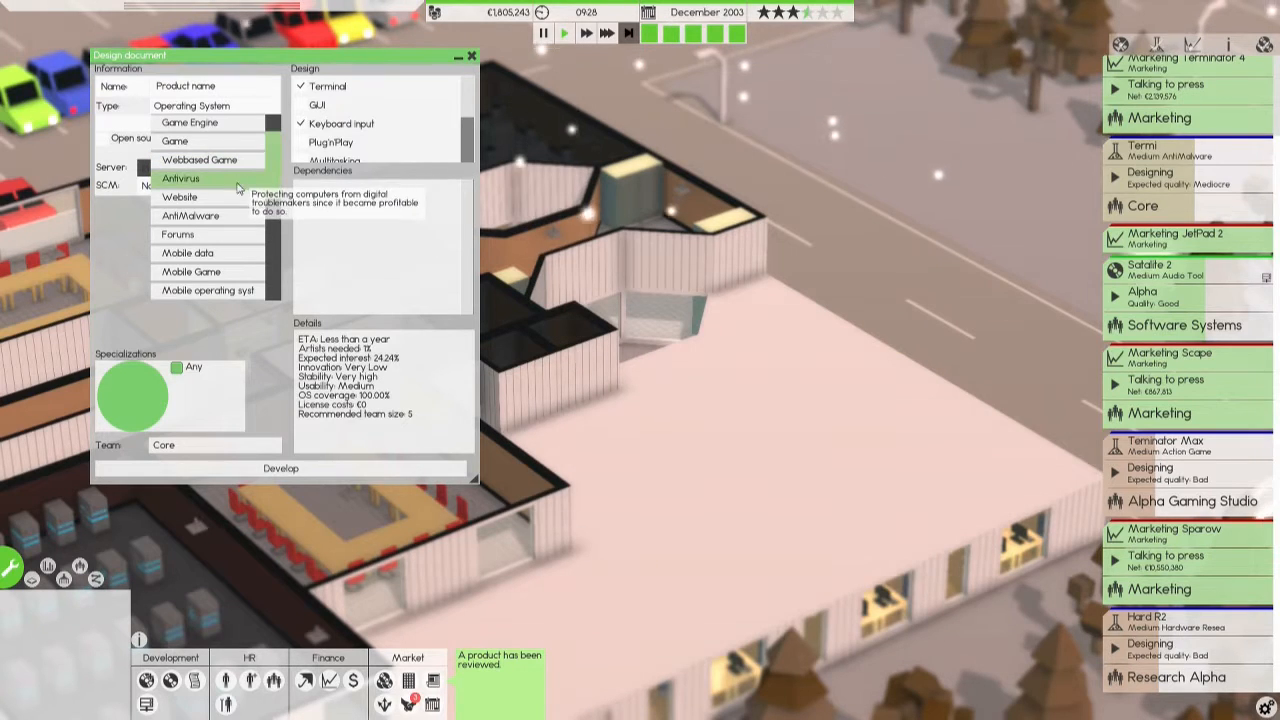
mouse_move(210, 252)
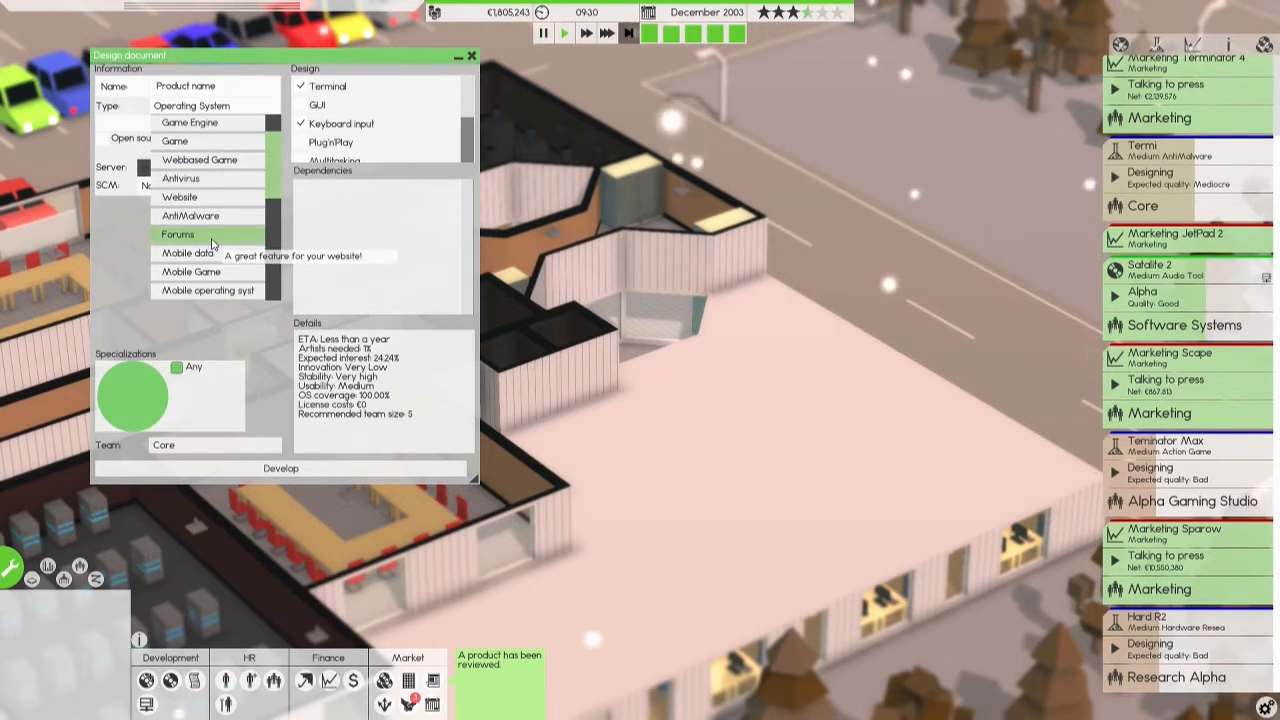
mouse_move(212, 192)
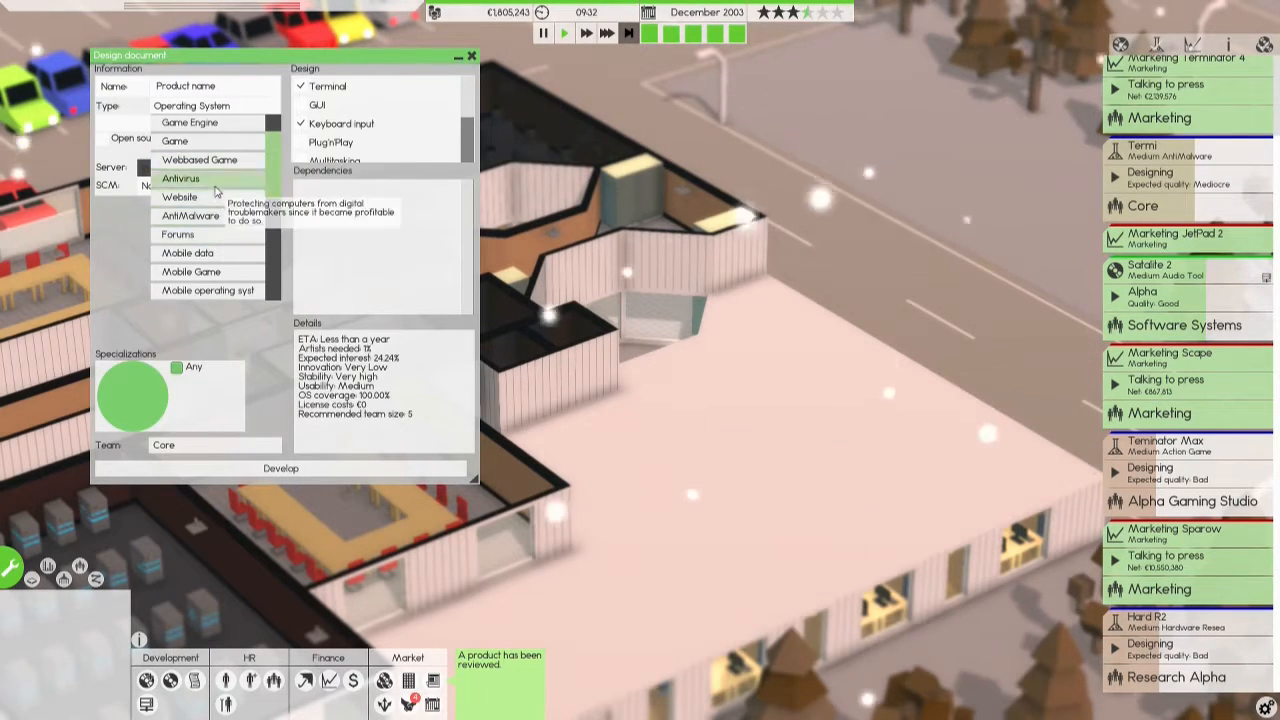
mouse_move(206, 234)
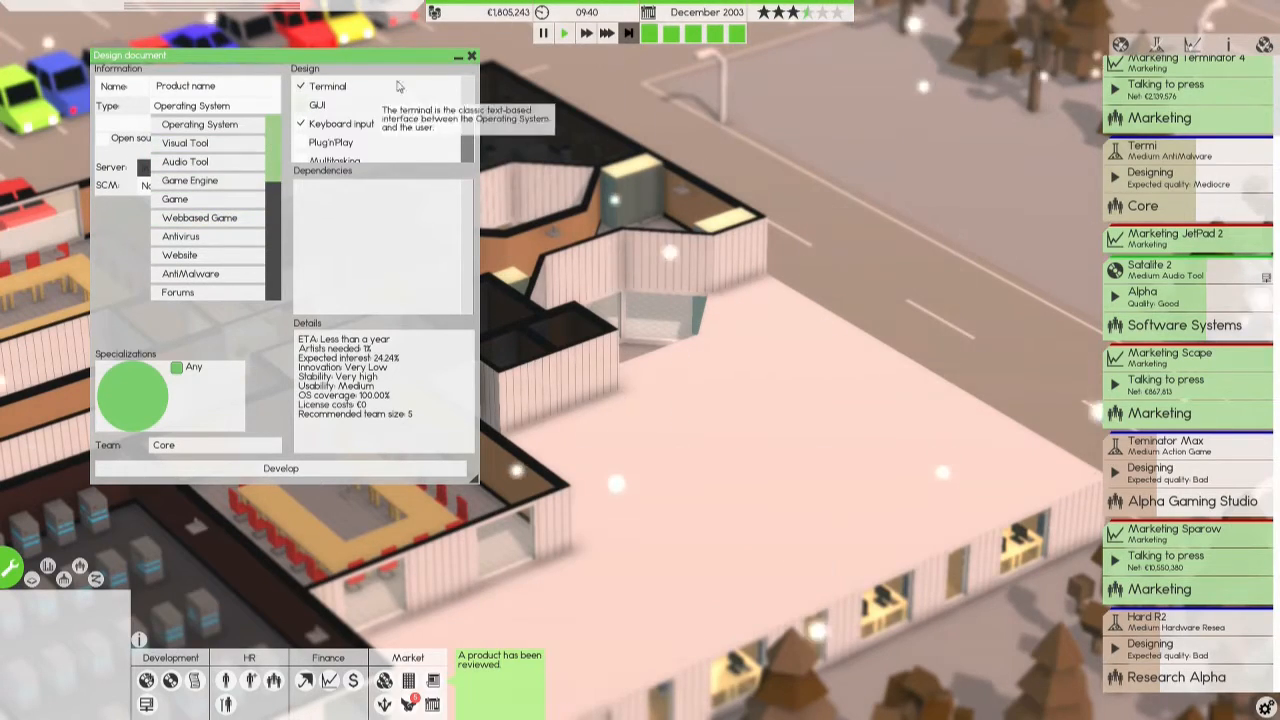
click(474, 56)
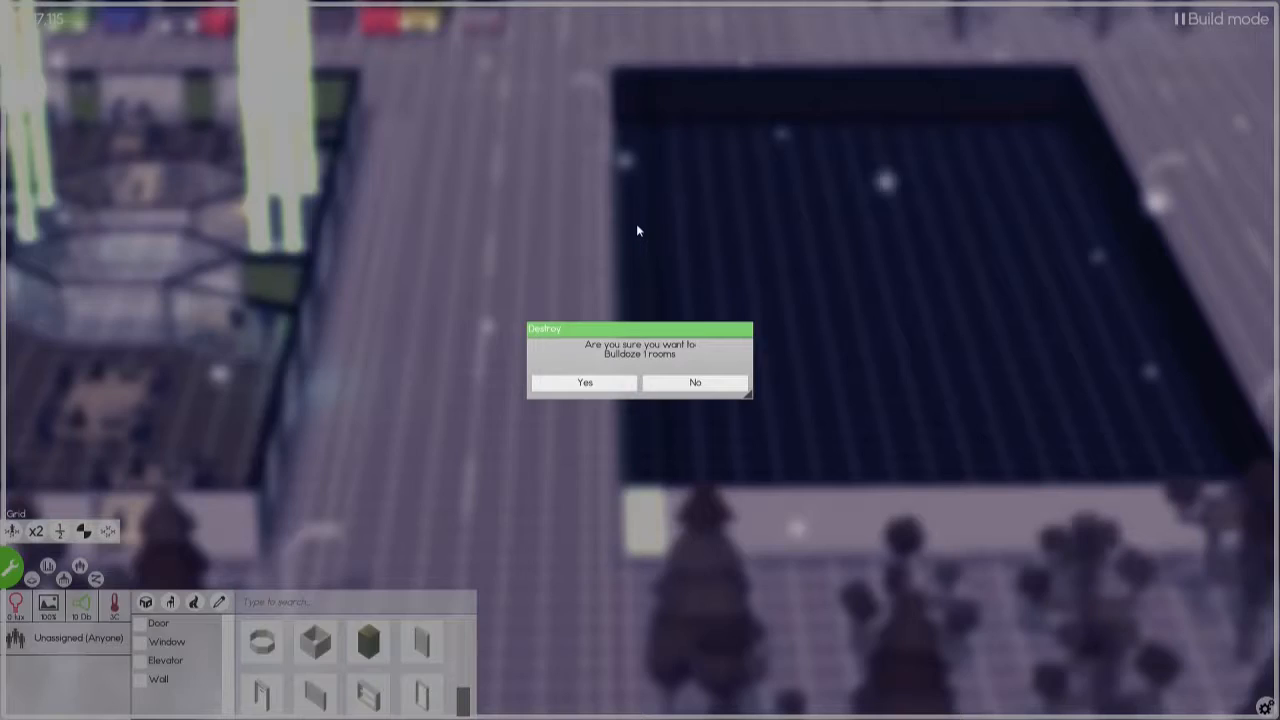
Confirm demolishing the room and lay out a small new room beside the building
click(584, 384)
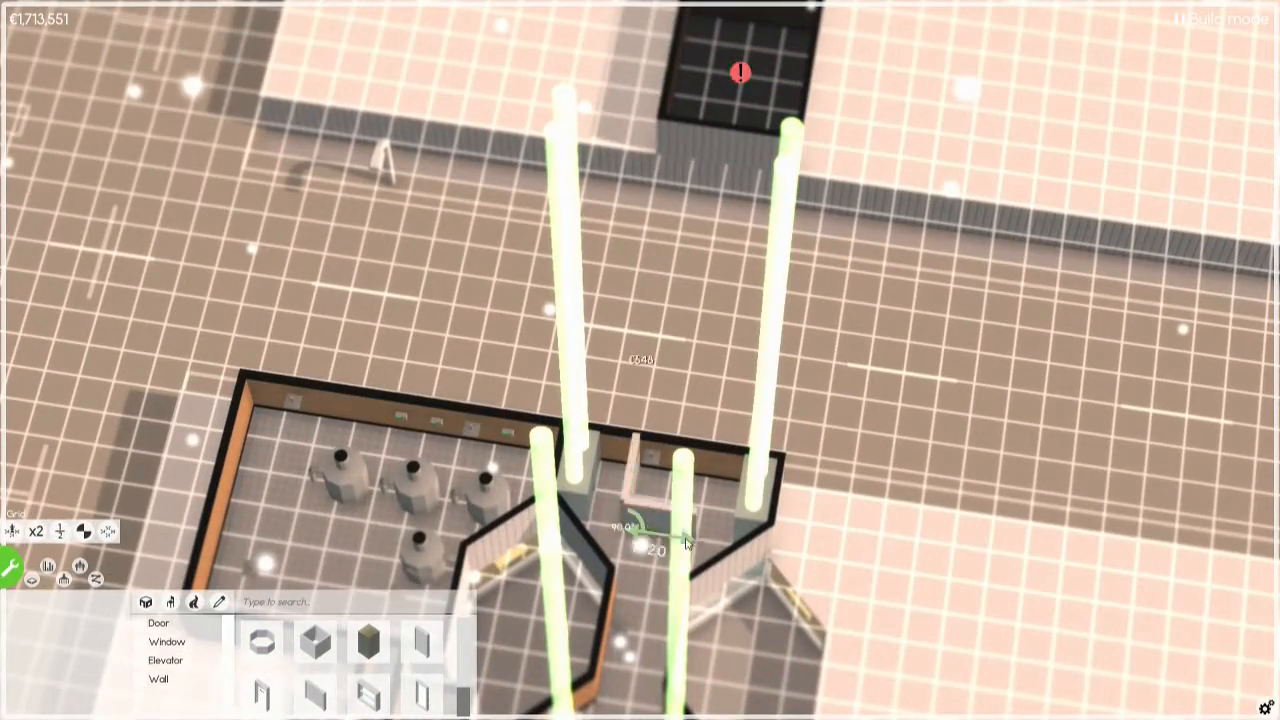
click(670, 550)
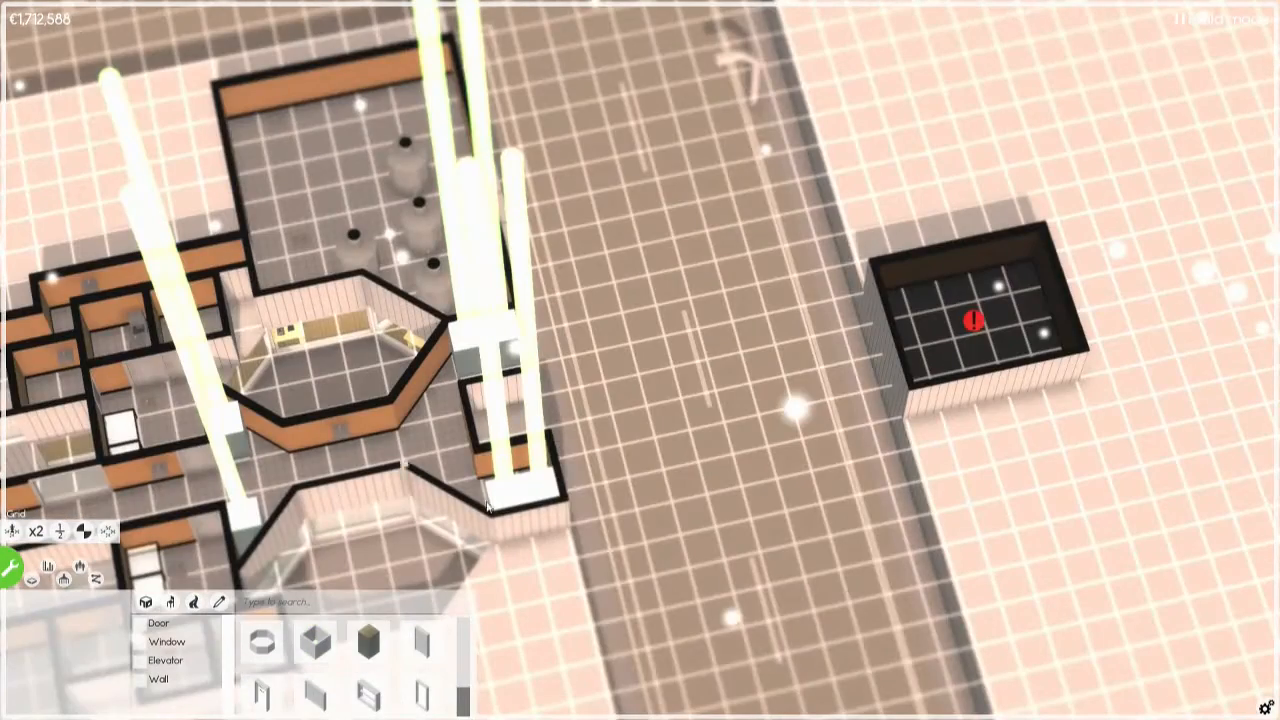
drag(500, 470, 890, 390)
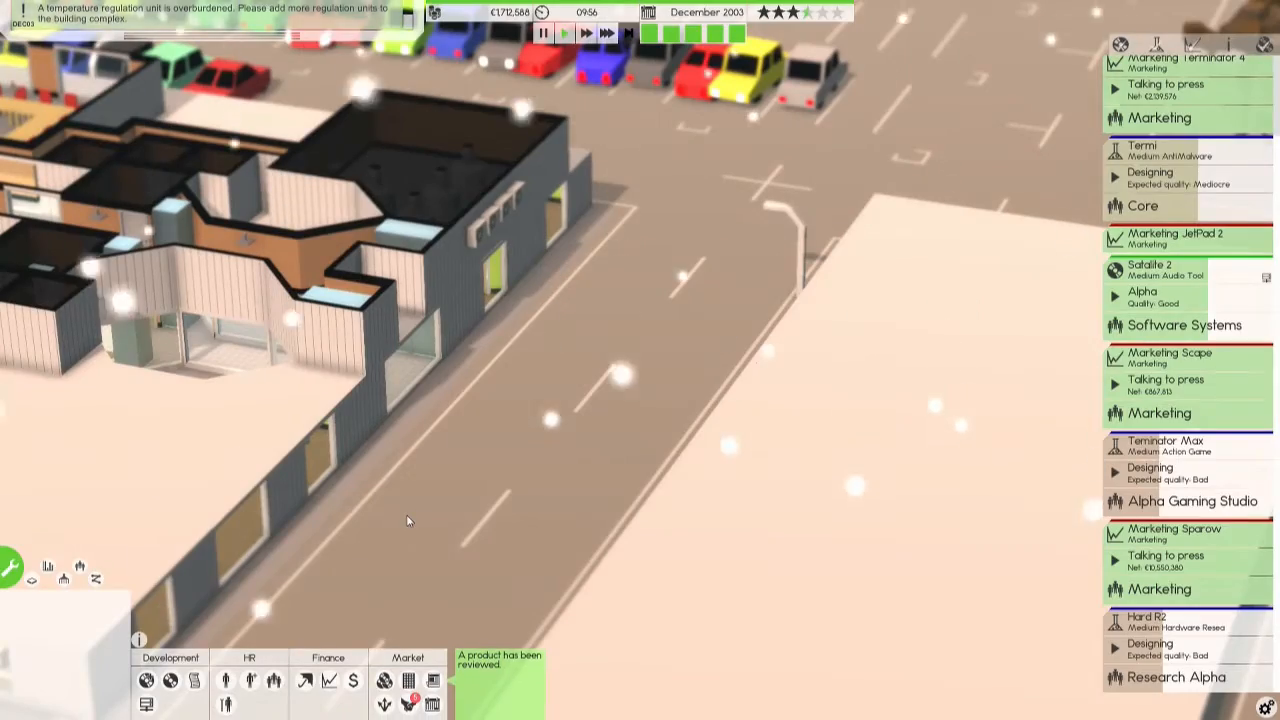
Re-enter build mode and show the road and parking building options
click(12, 576)
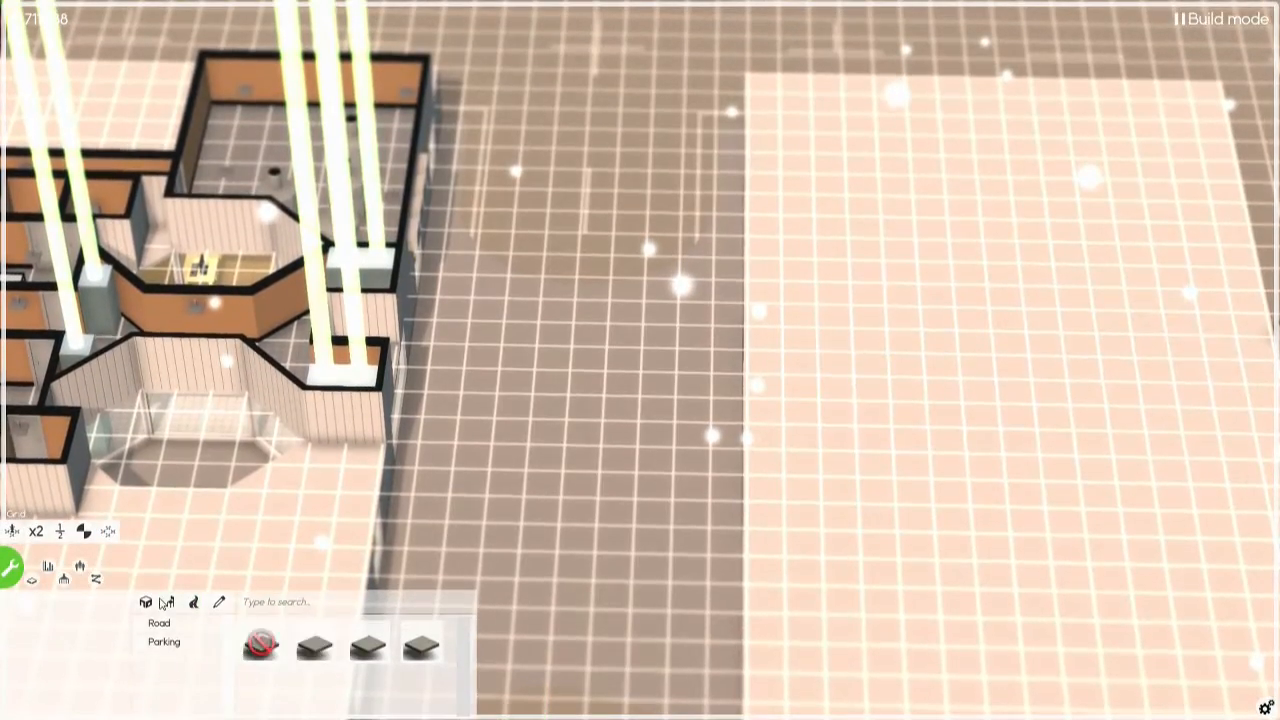
click(168, 602)
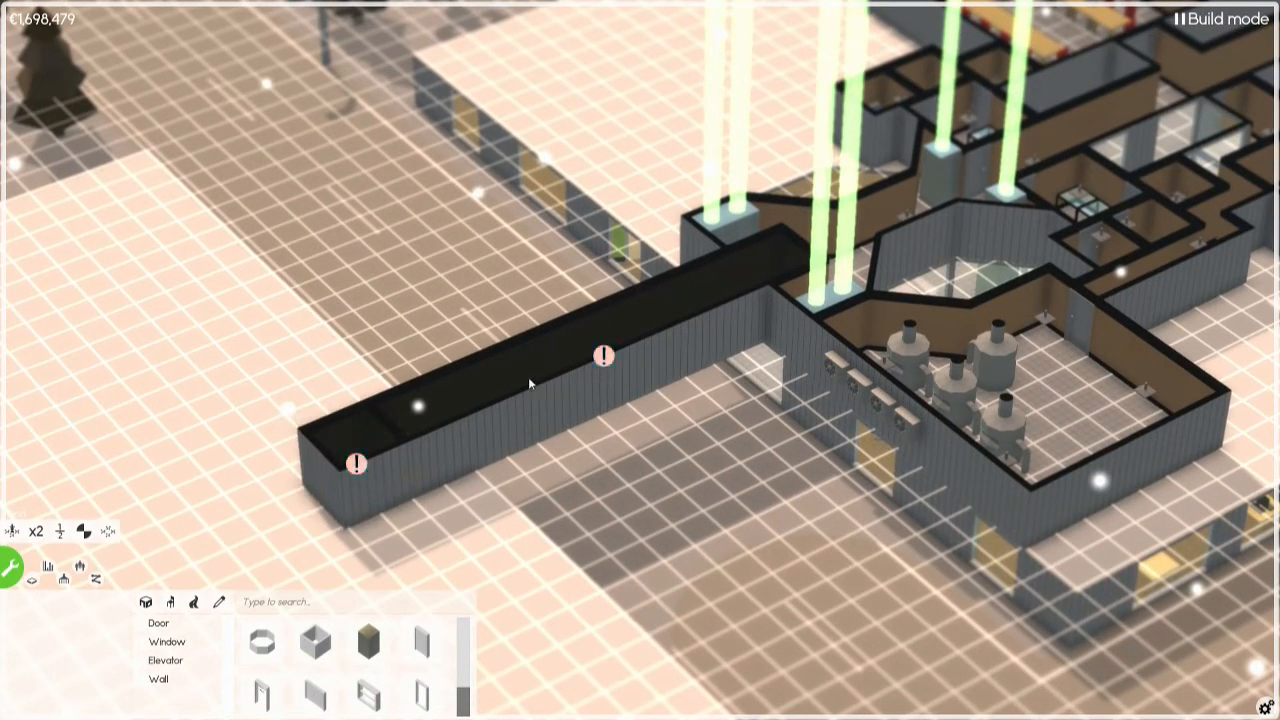
Attempt to demolish the long narrow room, triggering the support-room error
click(604, 356)
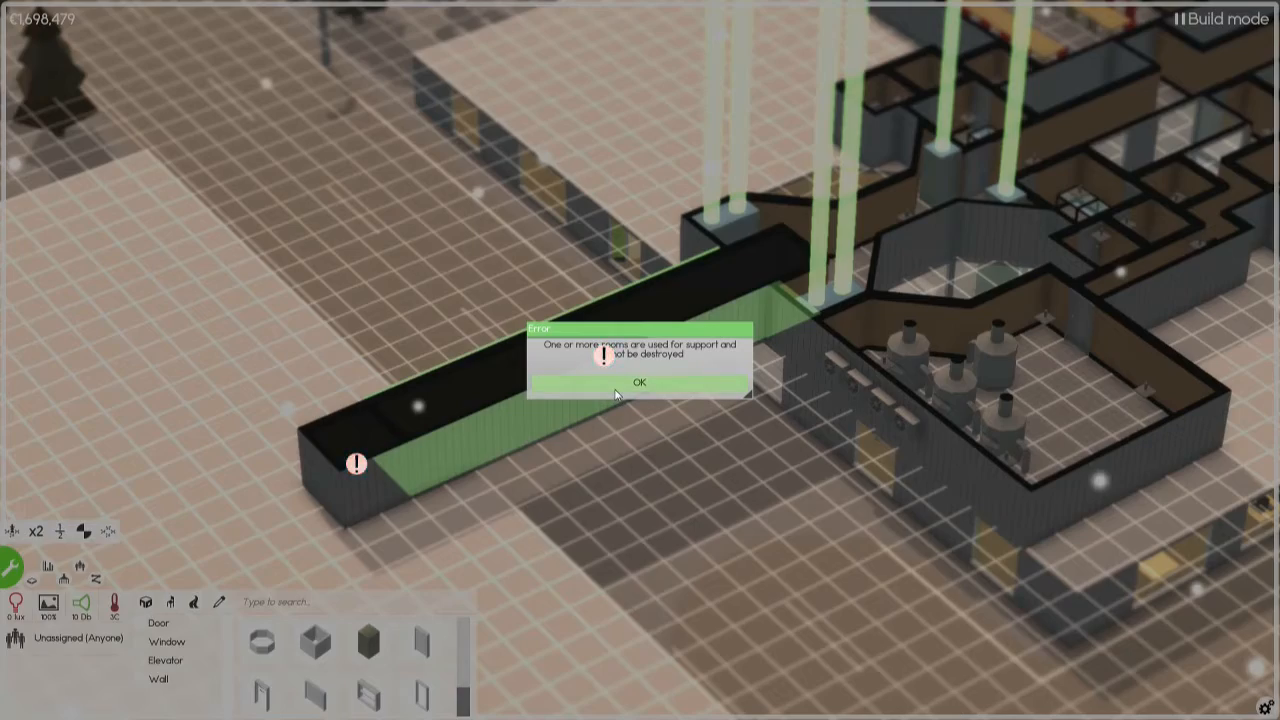
Dismiss the support-room error and confirm bulldozing the room
click(636, 382)
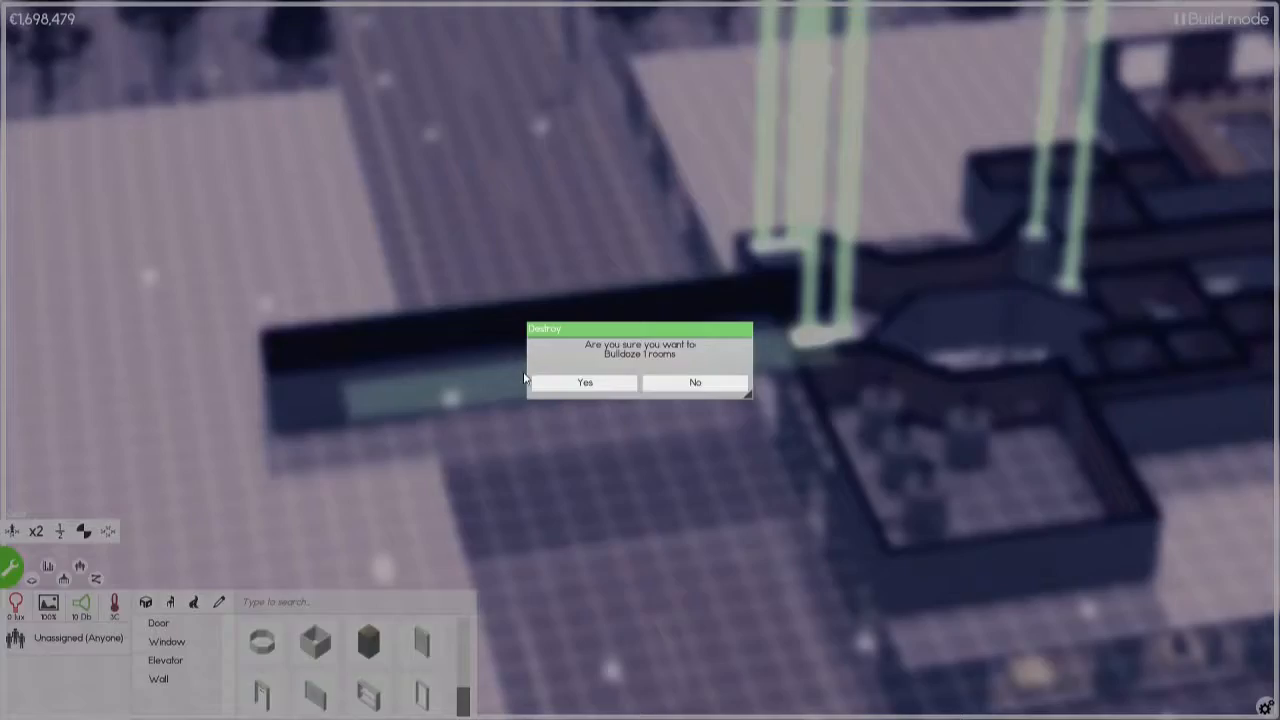
click(584, 384)
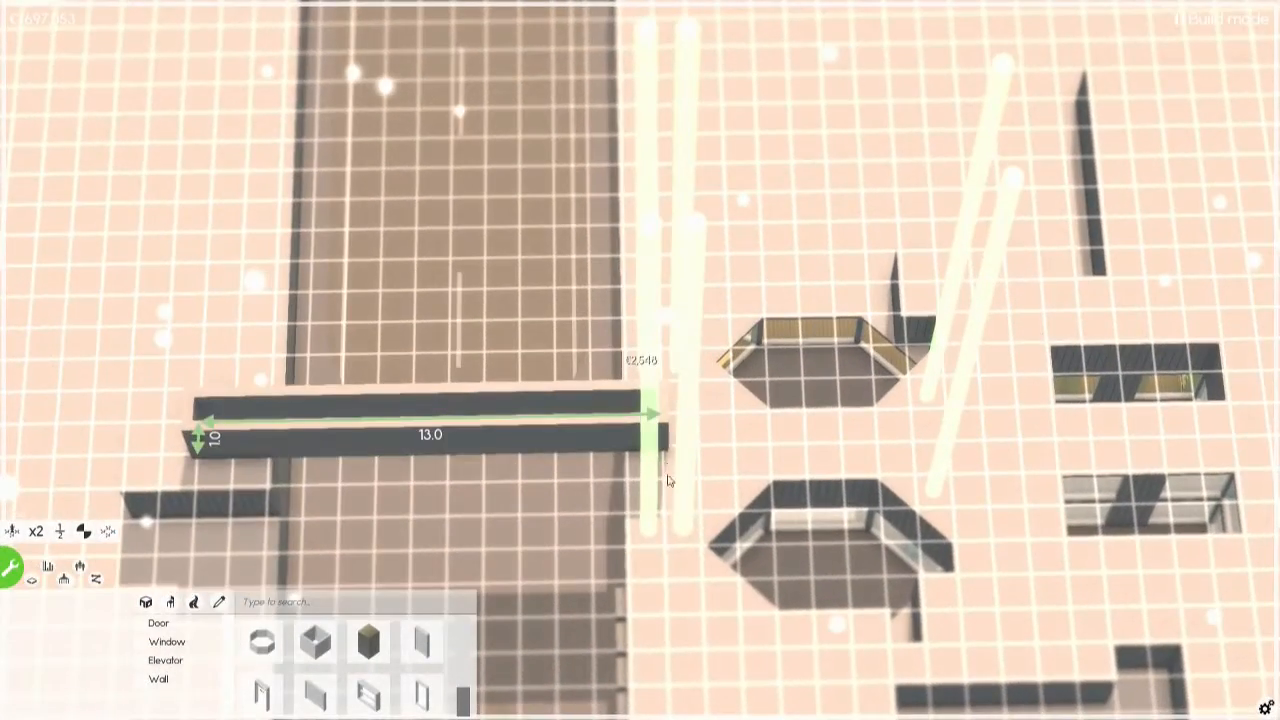
Draw the wall of a new room beside the tank room
drag(650, 430, 690, 476)
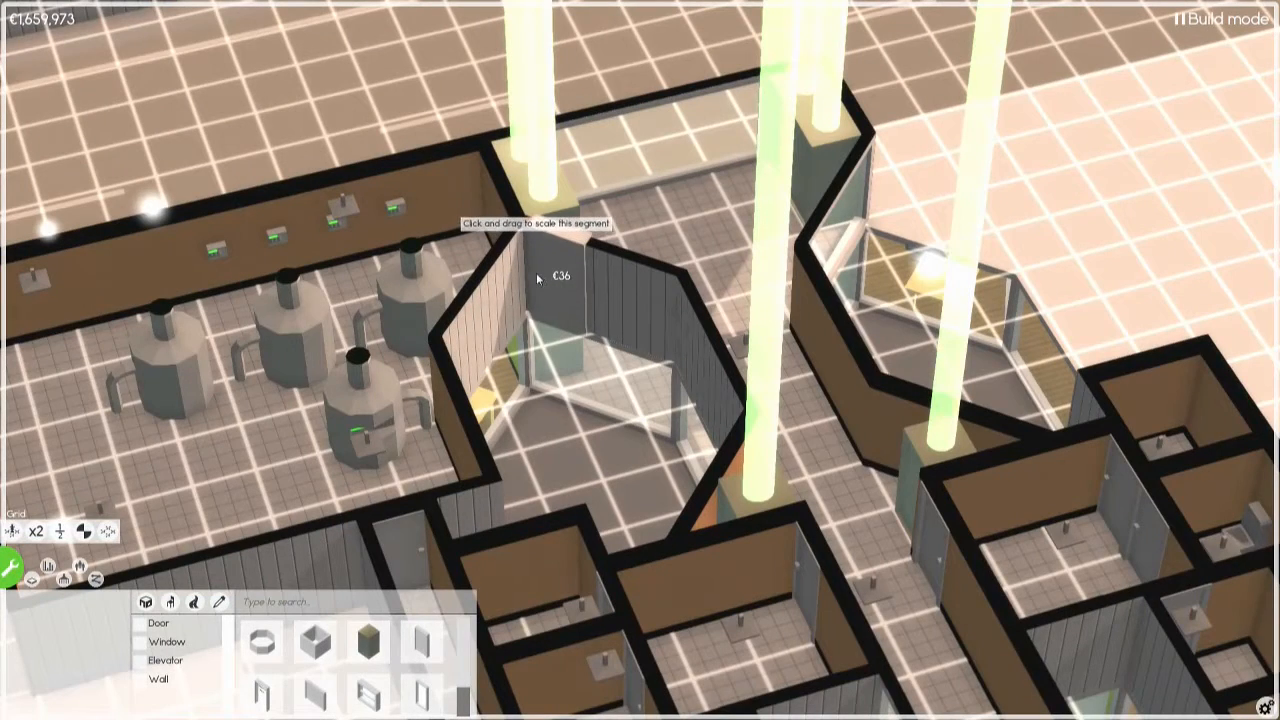
Stretch the new room's wall segments progressively into the slanted corner shape
drag(538, 280, 696, 312)
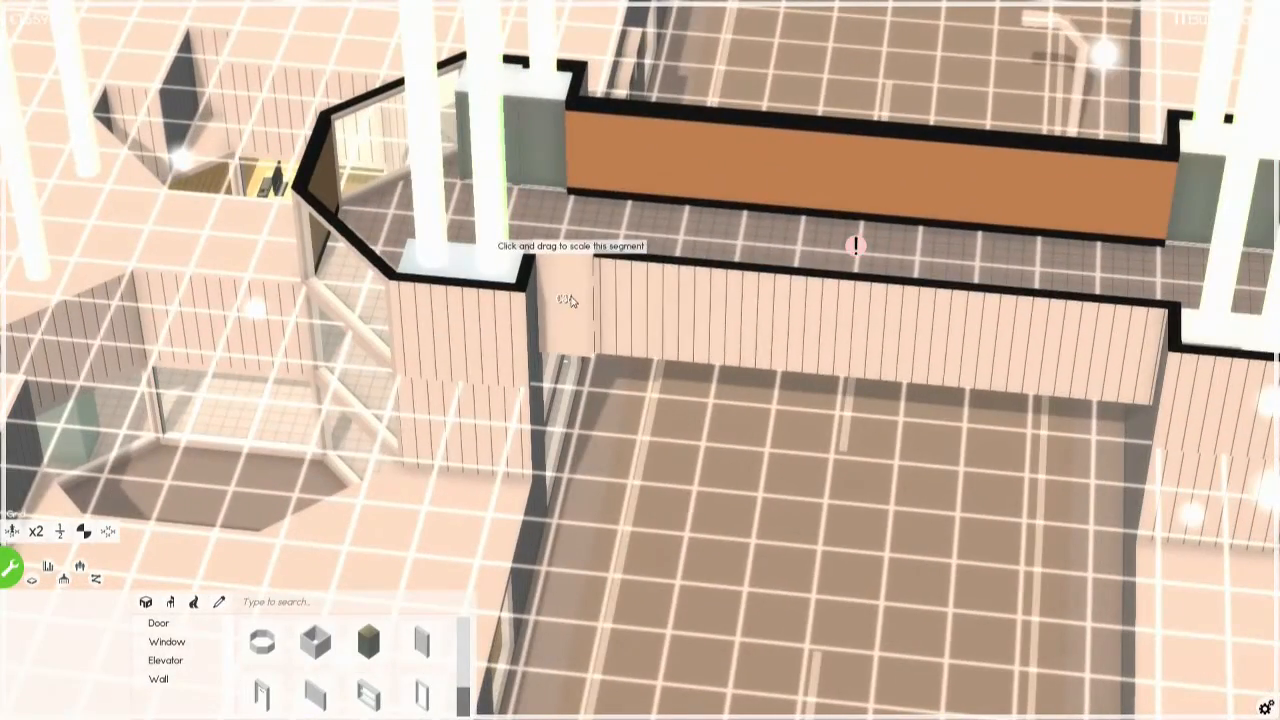
drag(570, 300, 740, 330)
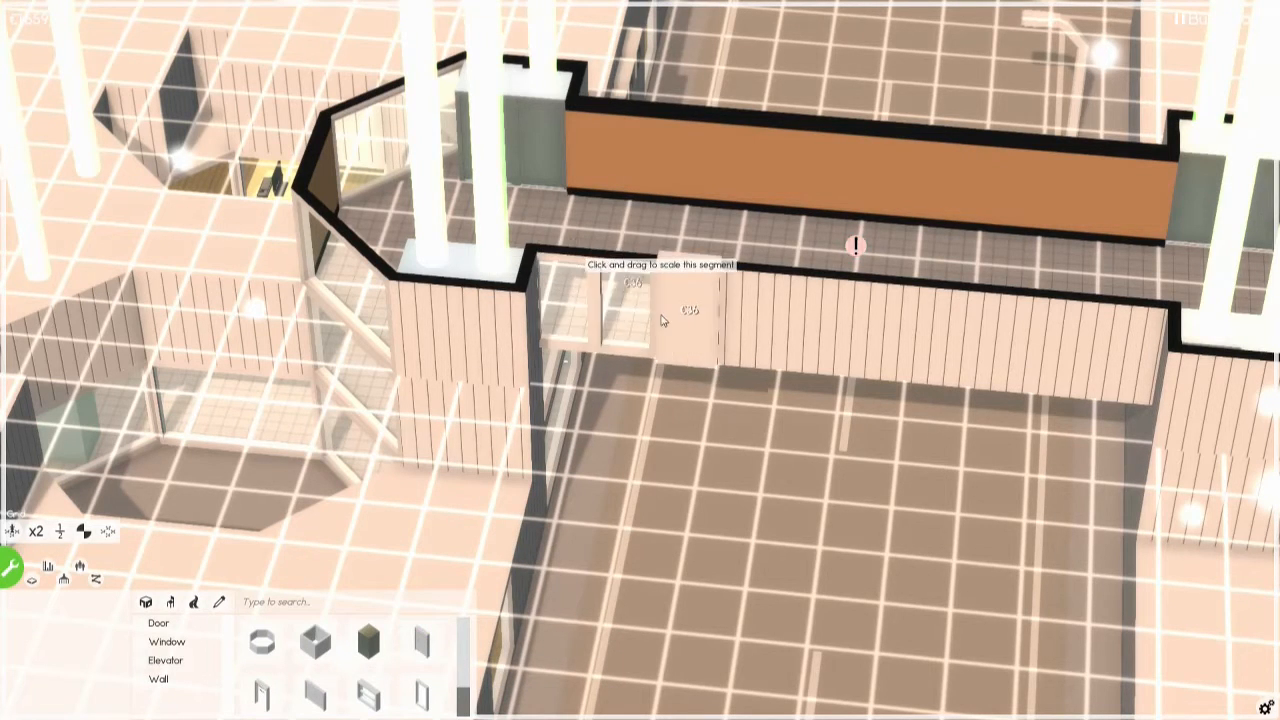
drag(660, 318, 904, 344)
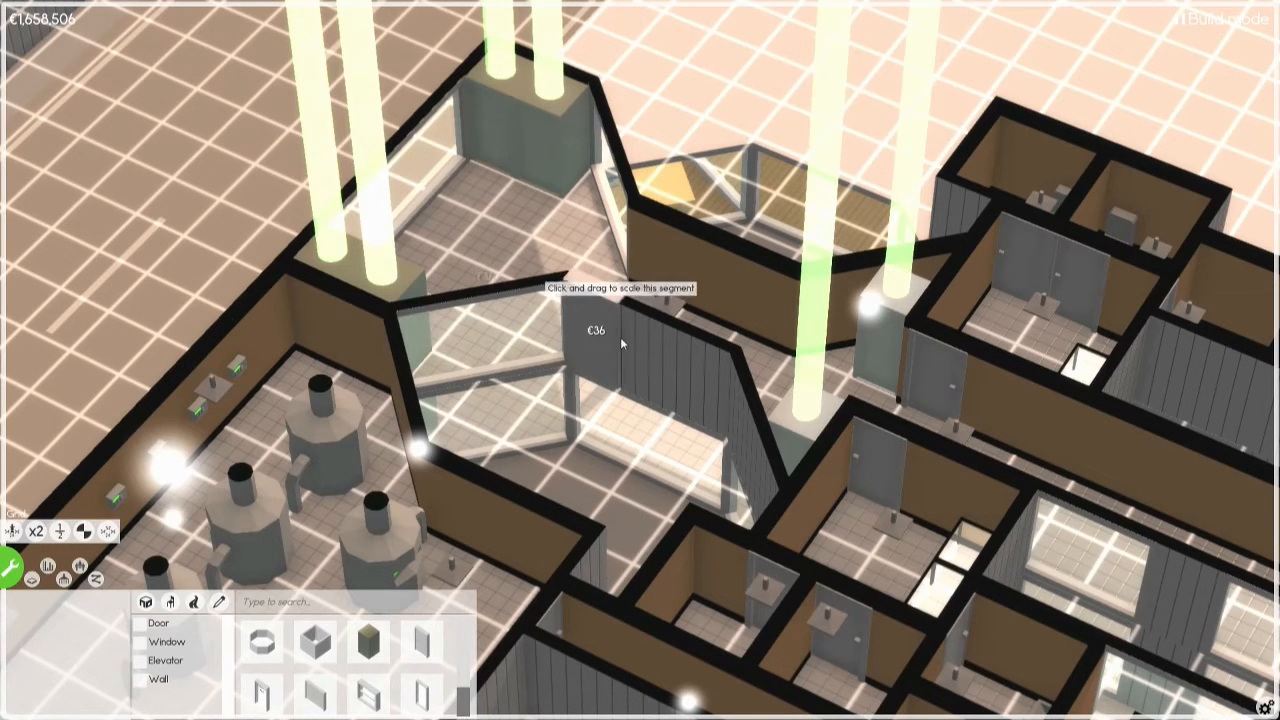
drag(620, 340, 730, 420)
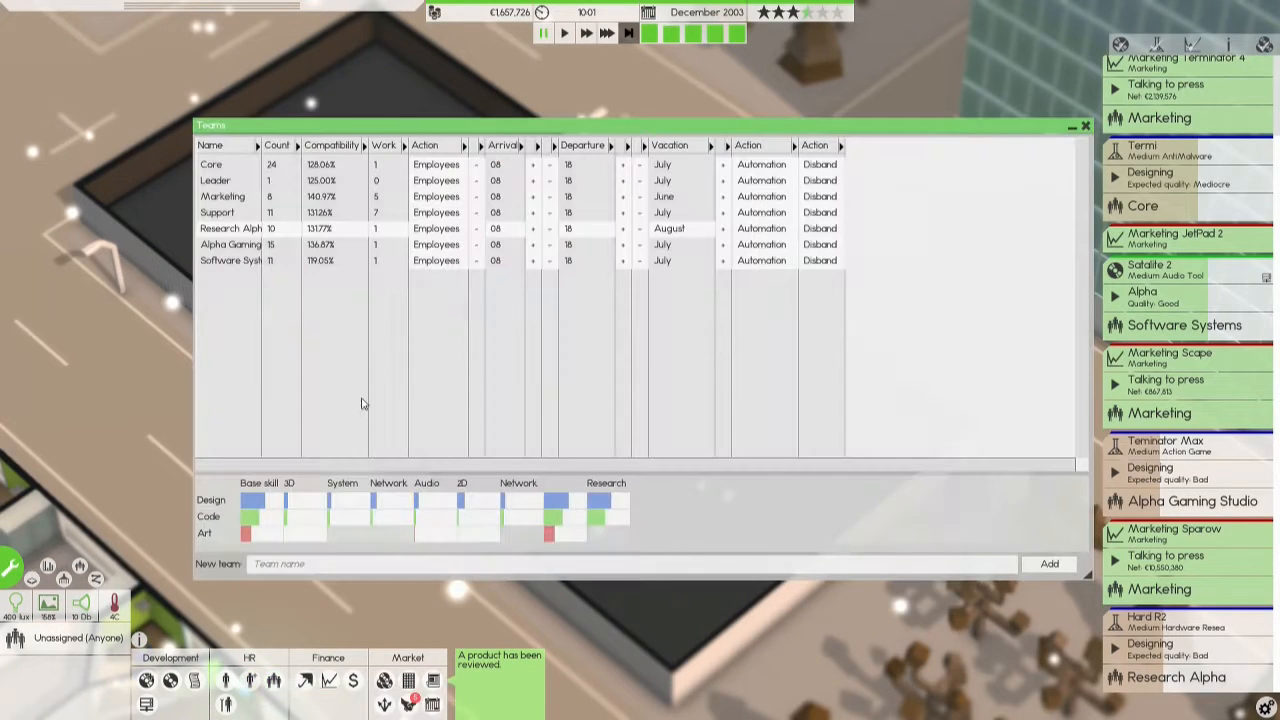
Create two new teams named Mobile Team and Web Team
click(310, 564)
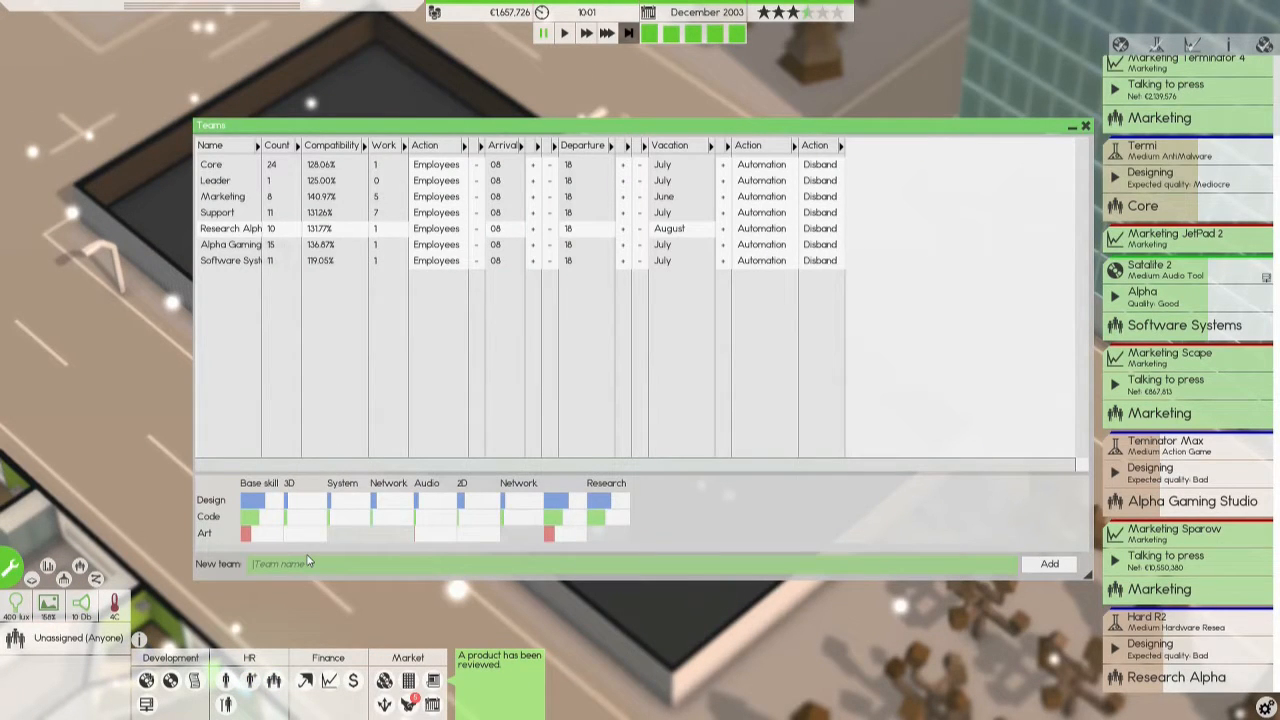
text(Mobile Ti)
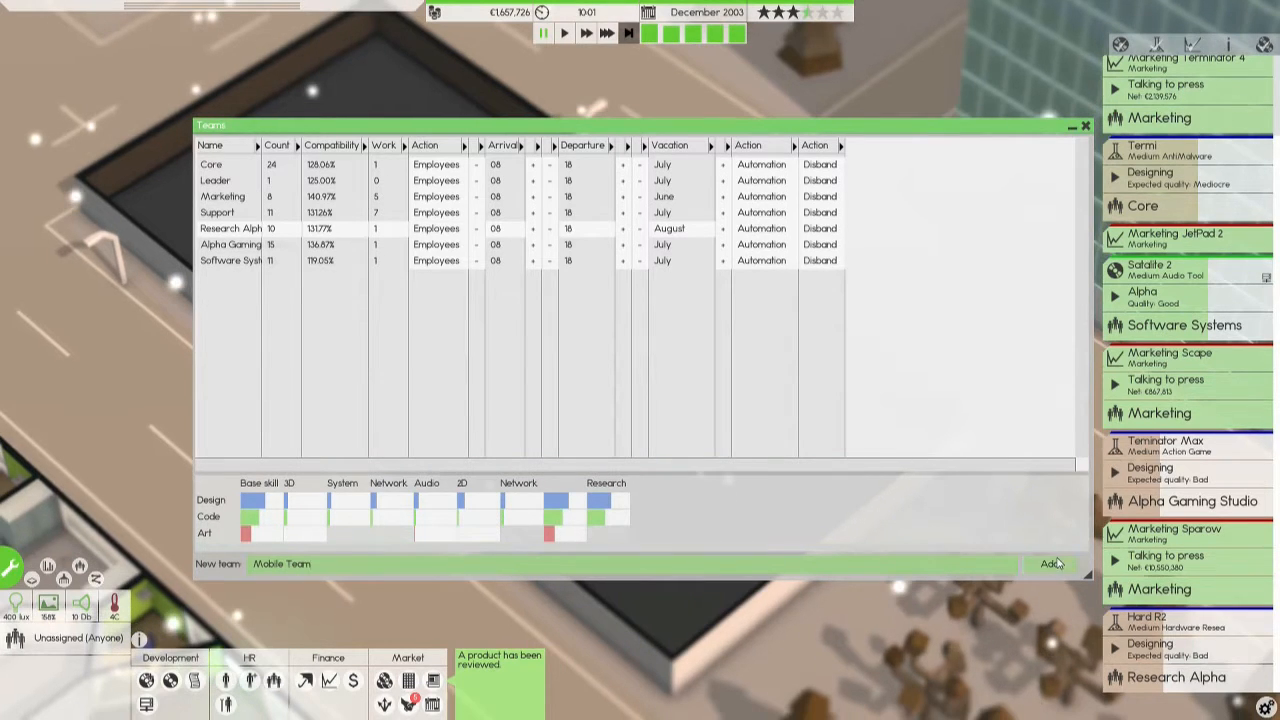
click(1050, 564)
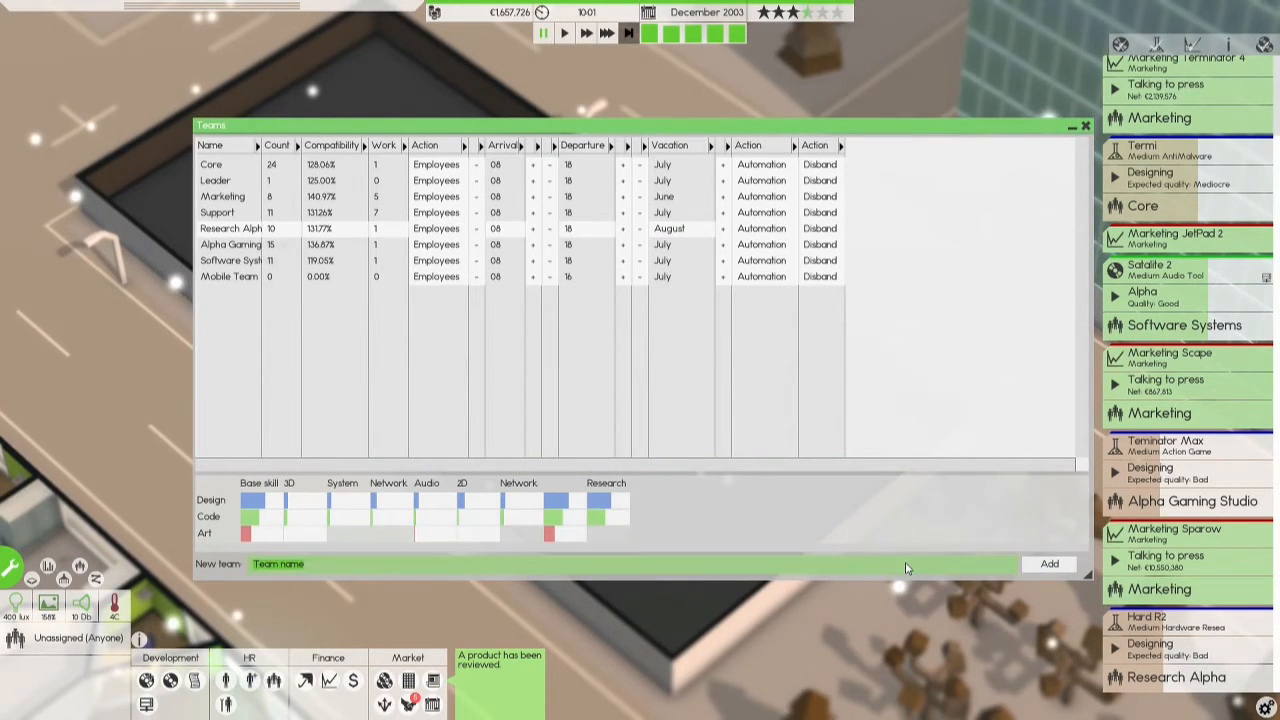
text(Web T)
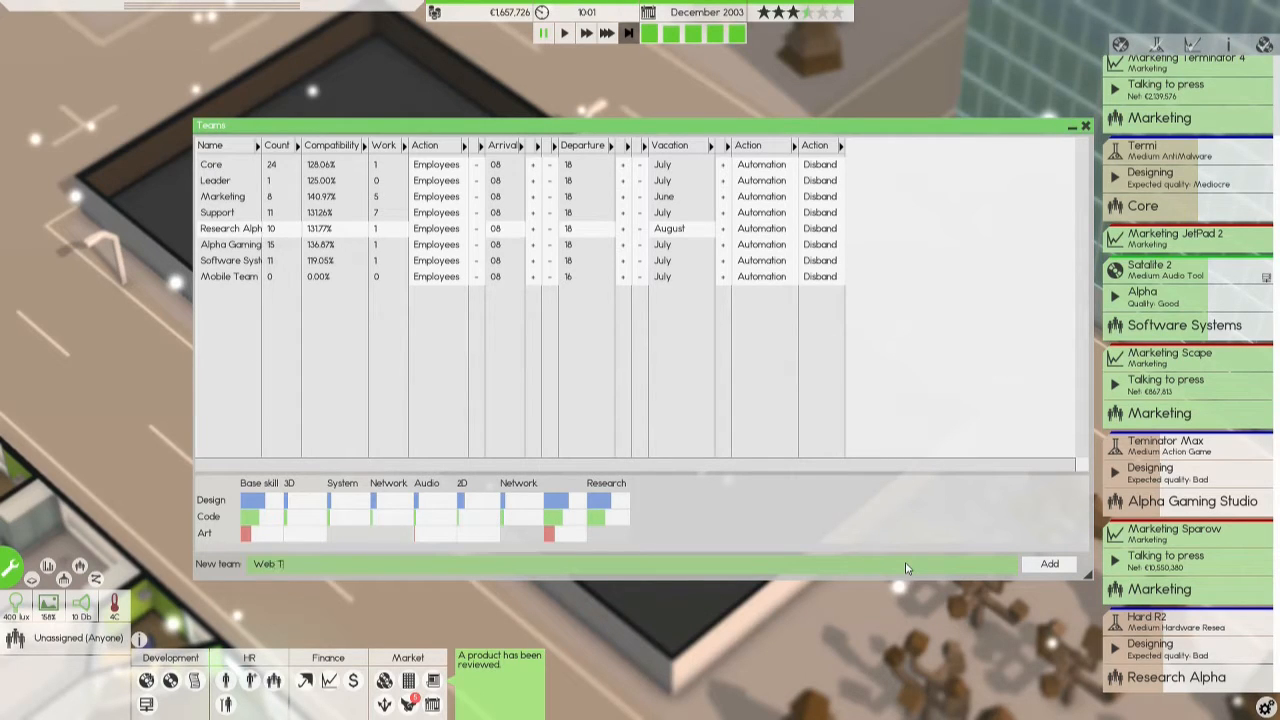
click(1048, 564)
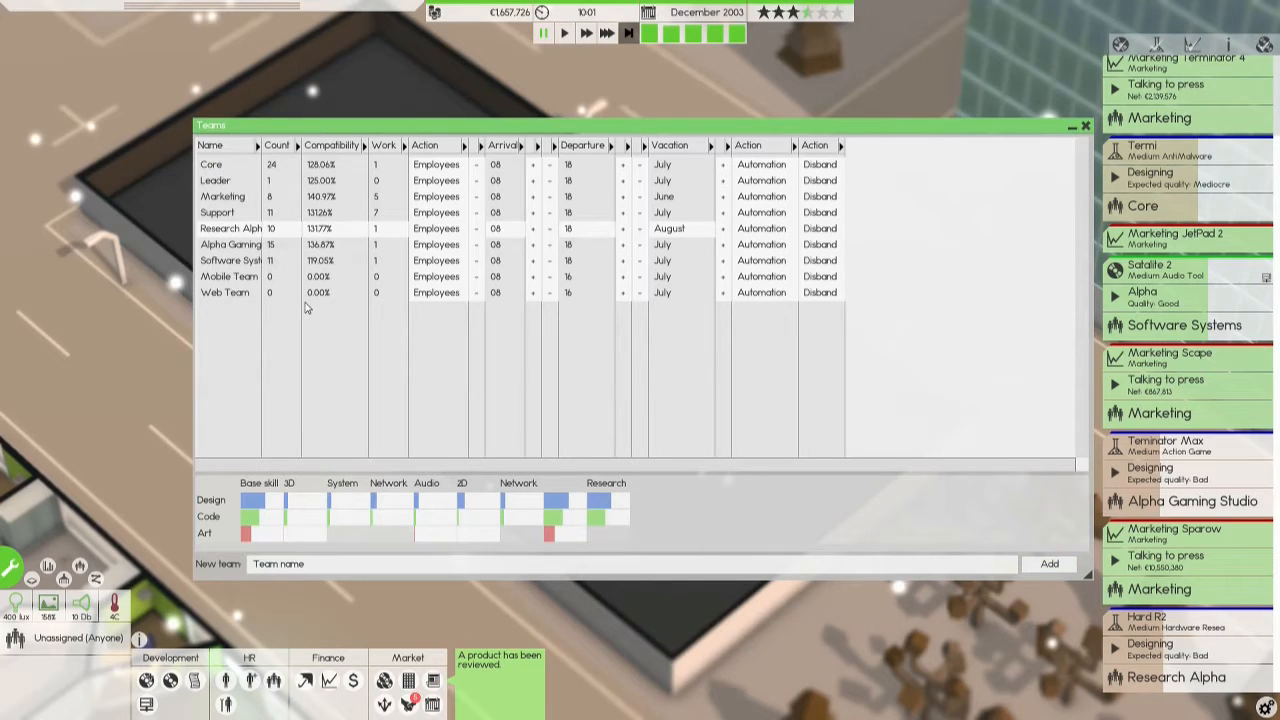
Review the list of current contract deals and close it
click(1084, 124)
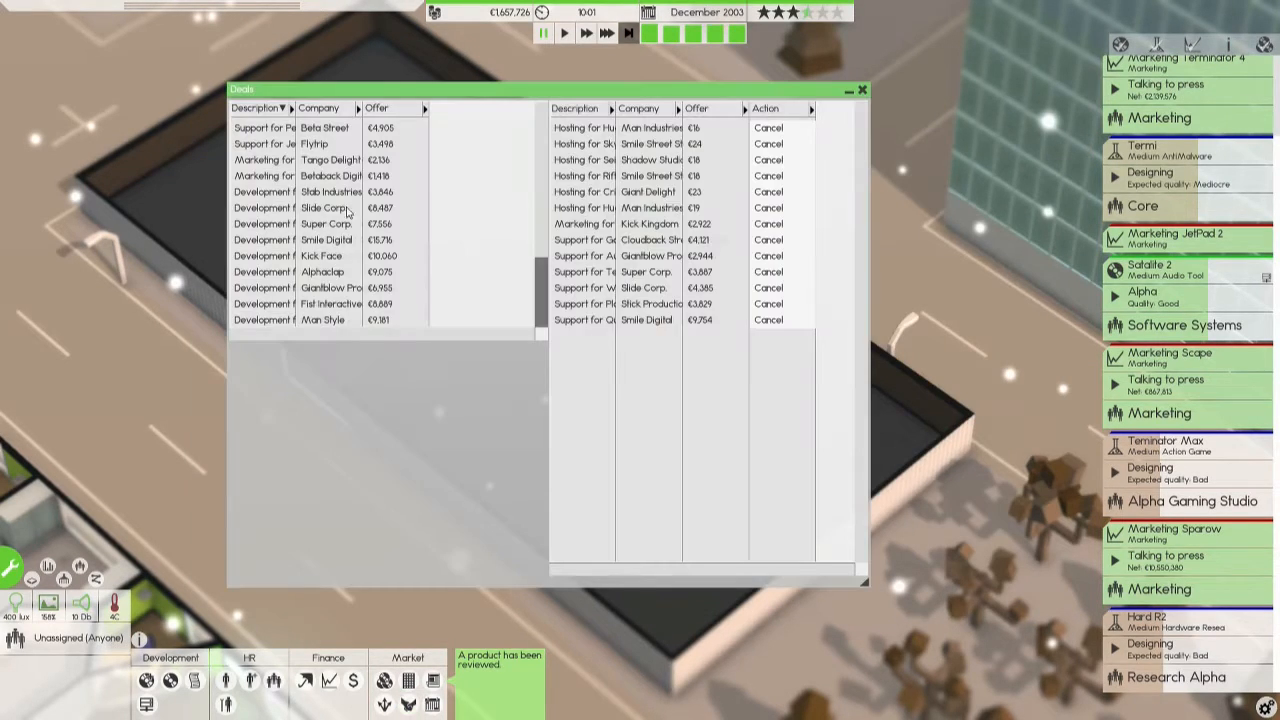
mouse_move(884, 124)
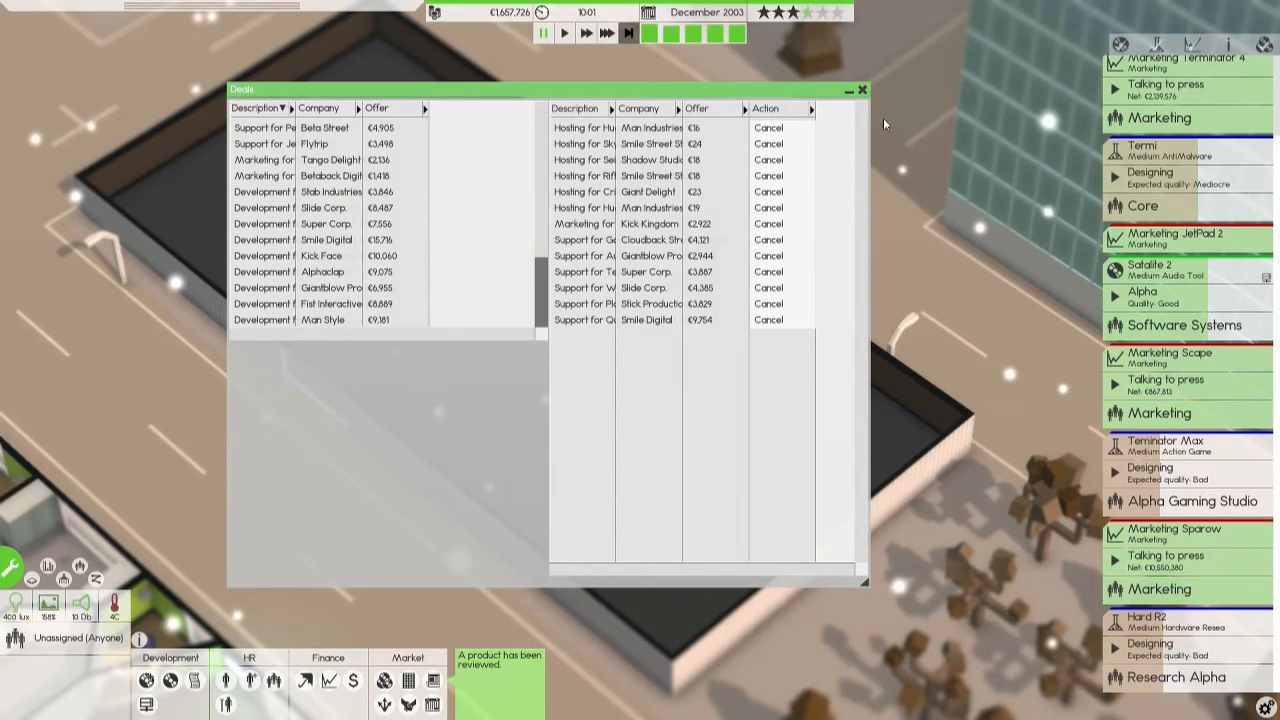
click(860, 90)
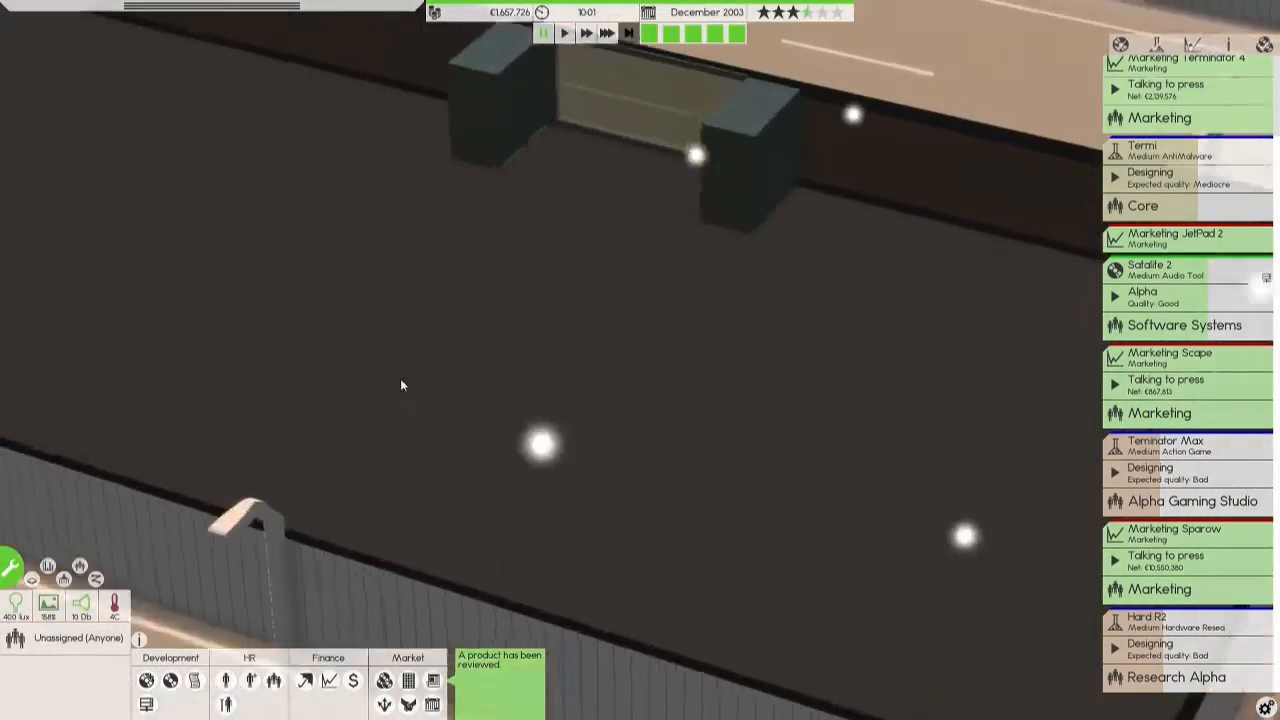
Enter build mode and wall off a new room on the empty floor grid
click(12, 564)
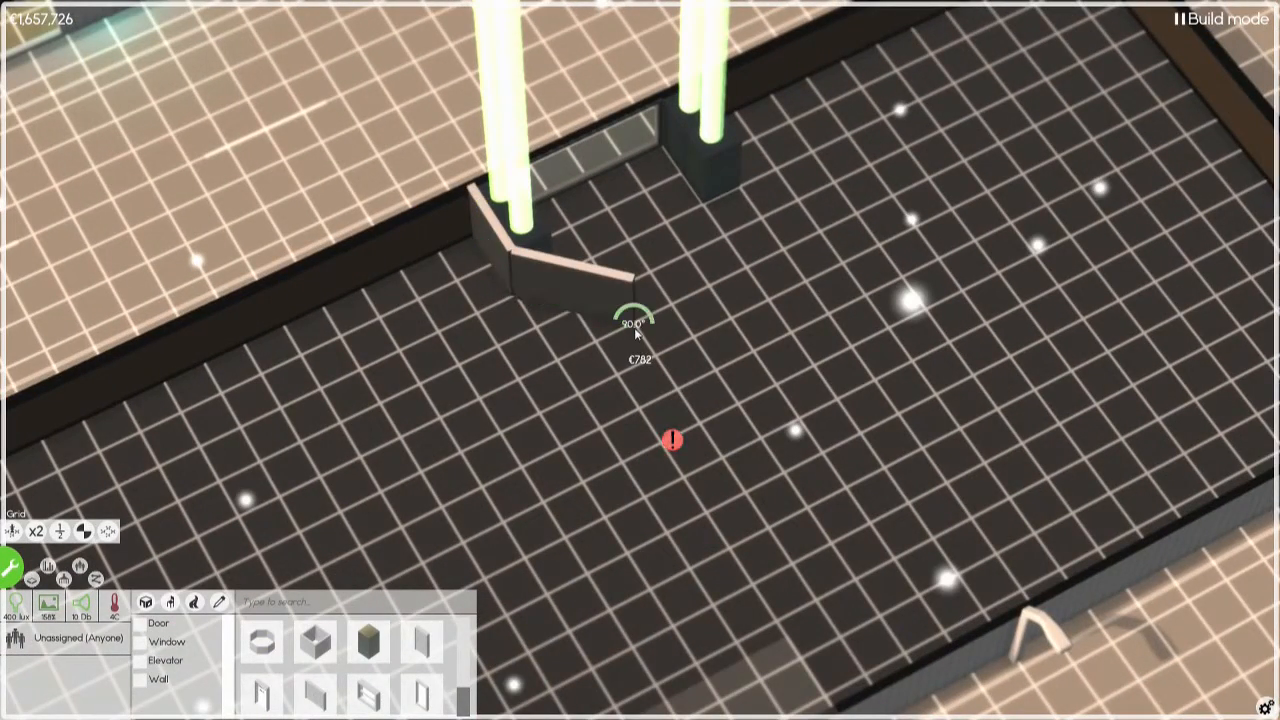
drag(636, 320, 900, 700)
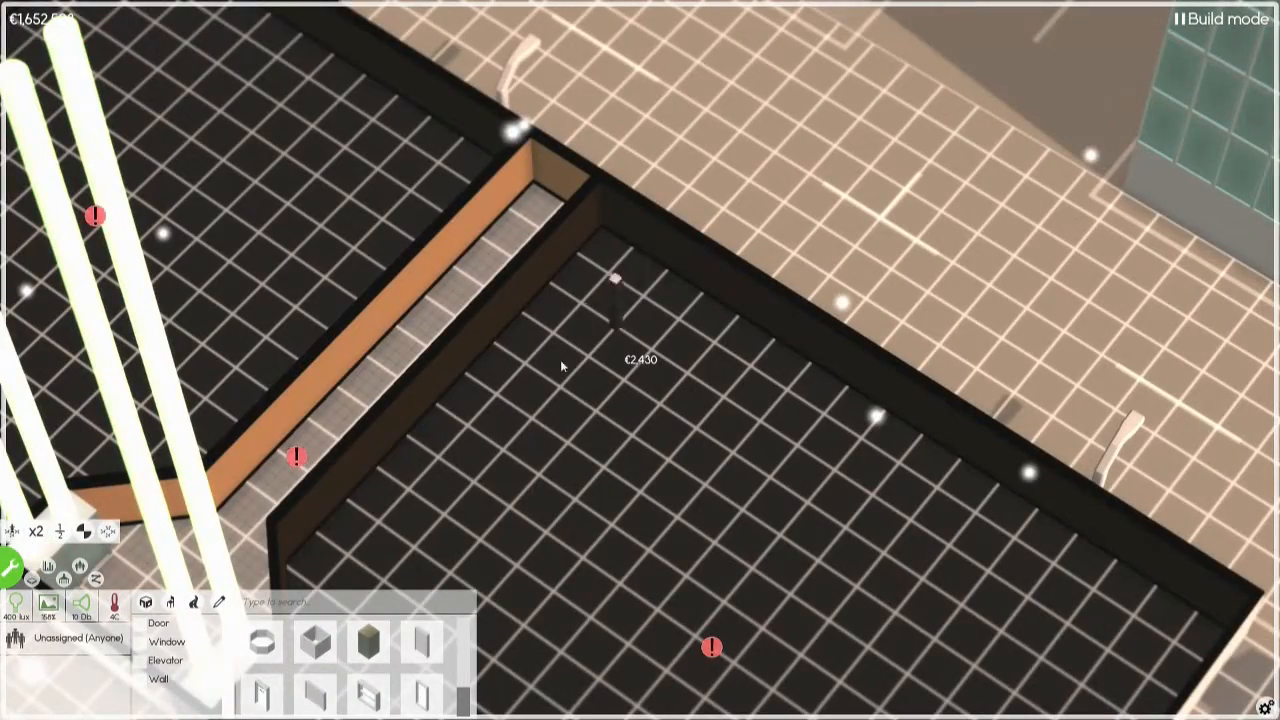
mouse_move(316, 644)
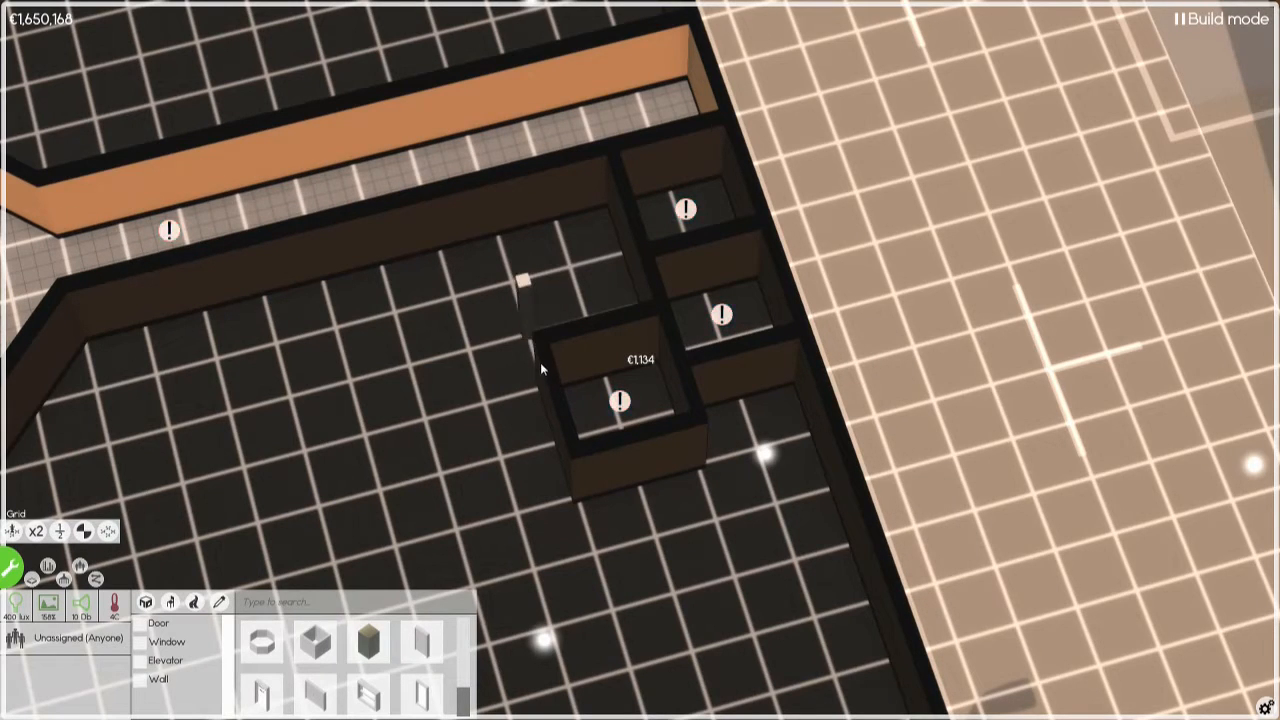
Draw a ten-square-wide room beside the small rooms and add another small room to the cluster
click(524, 290)
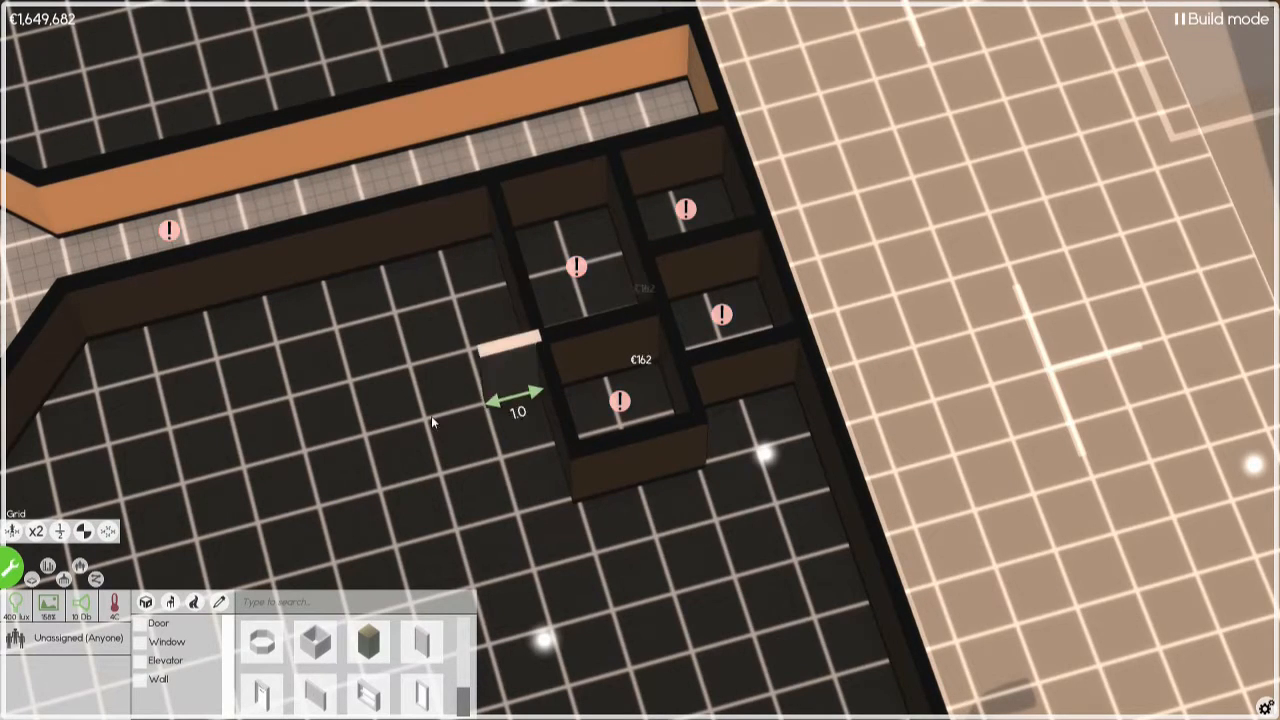
drag(500, 340, 464, 516)
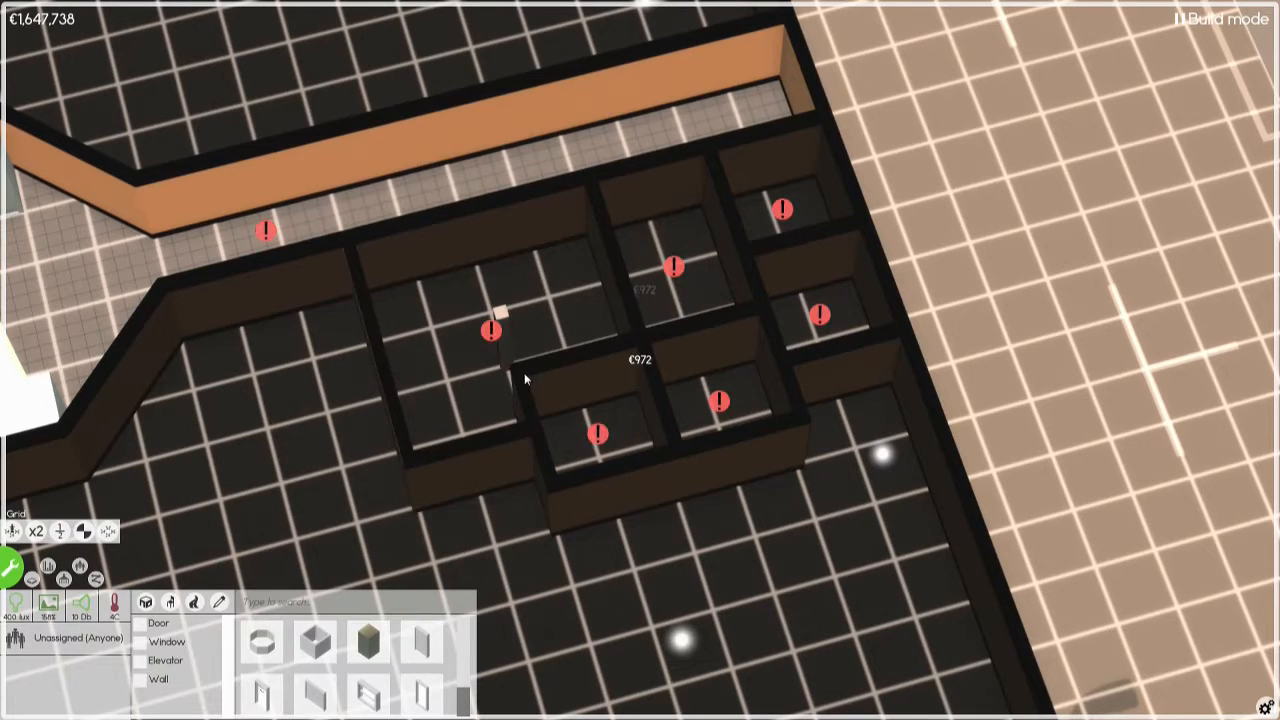
click(500, 320)
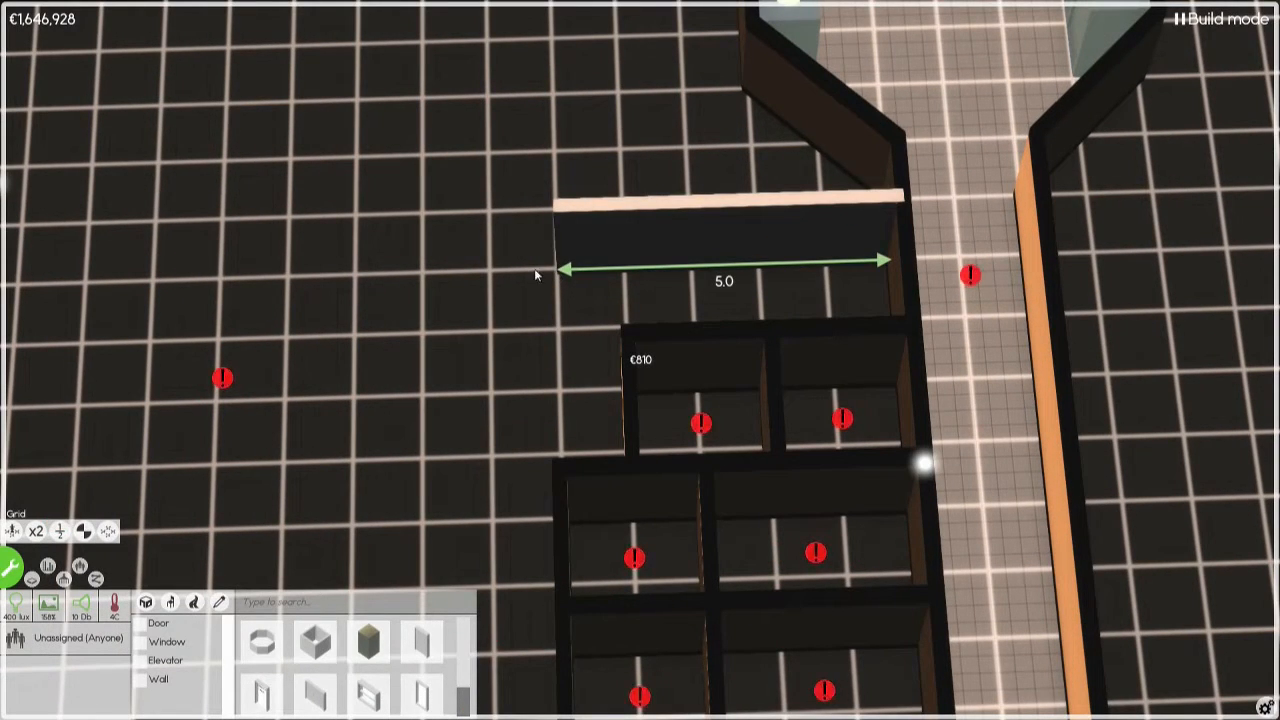
Draw a five-square-wide room above the existing small rooms along the corridor
drag(564, 270, 500, 284)
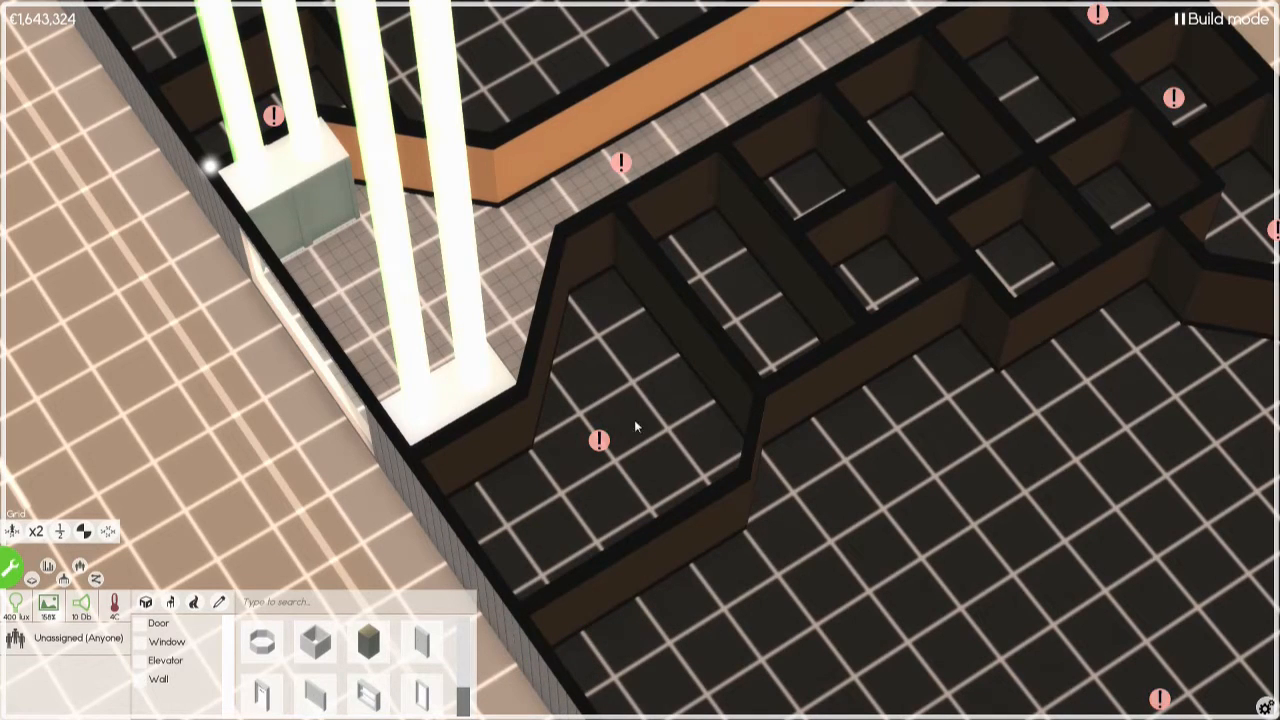
Redraw the corner near the stair towers with an angled wall segment
click(596, 440)
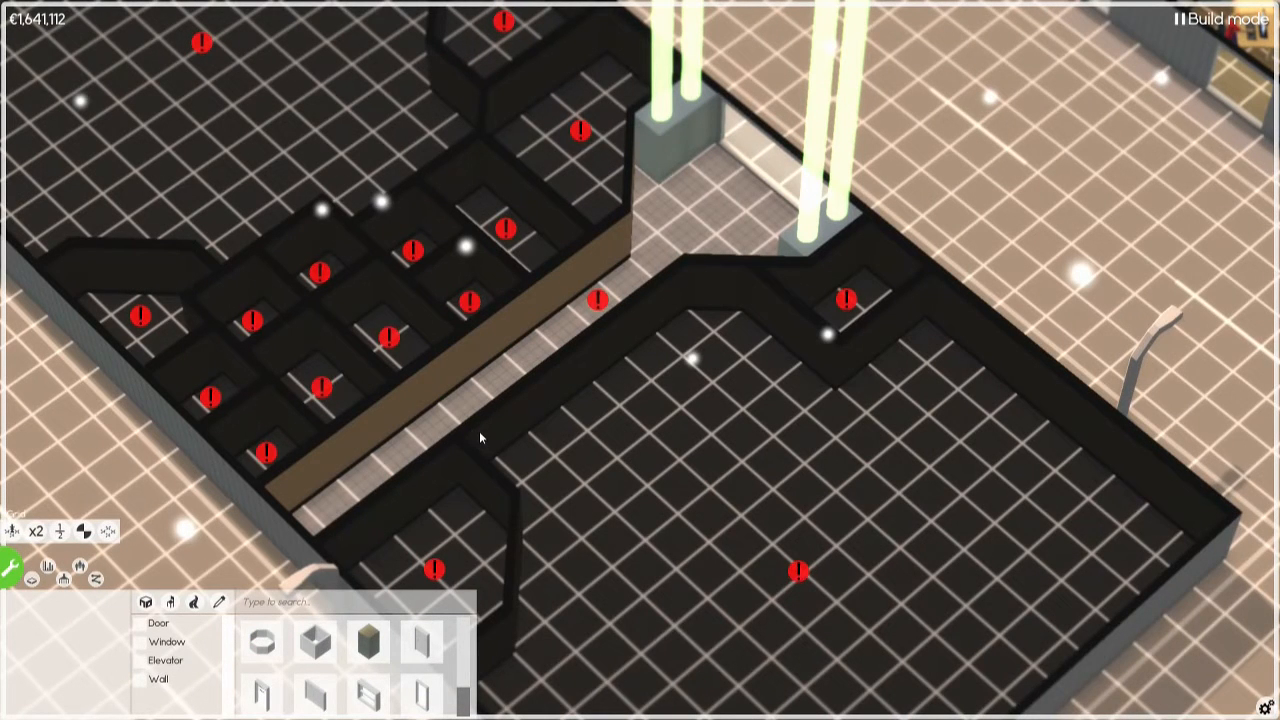
mouse_move(488, 458)
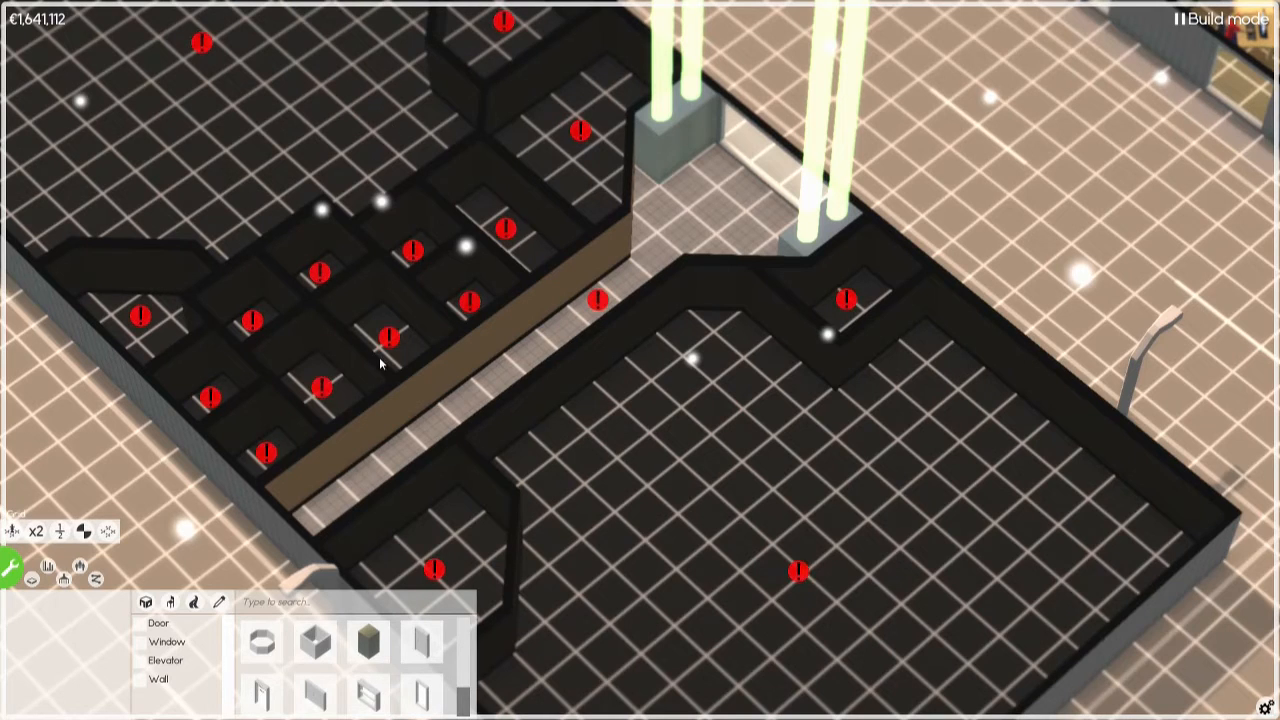
mouse_move(384, 430)
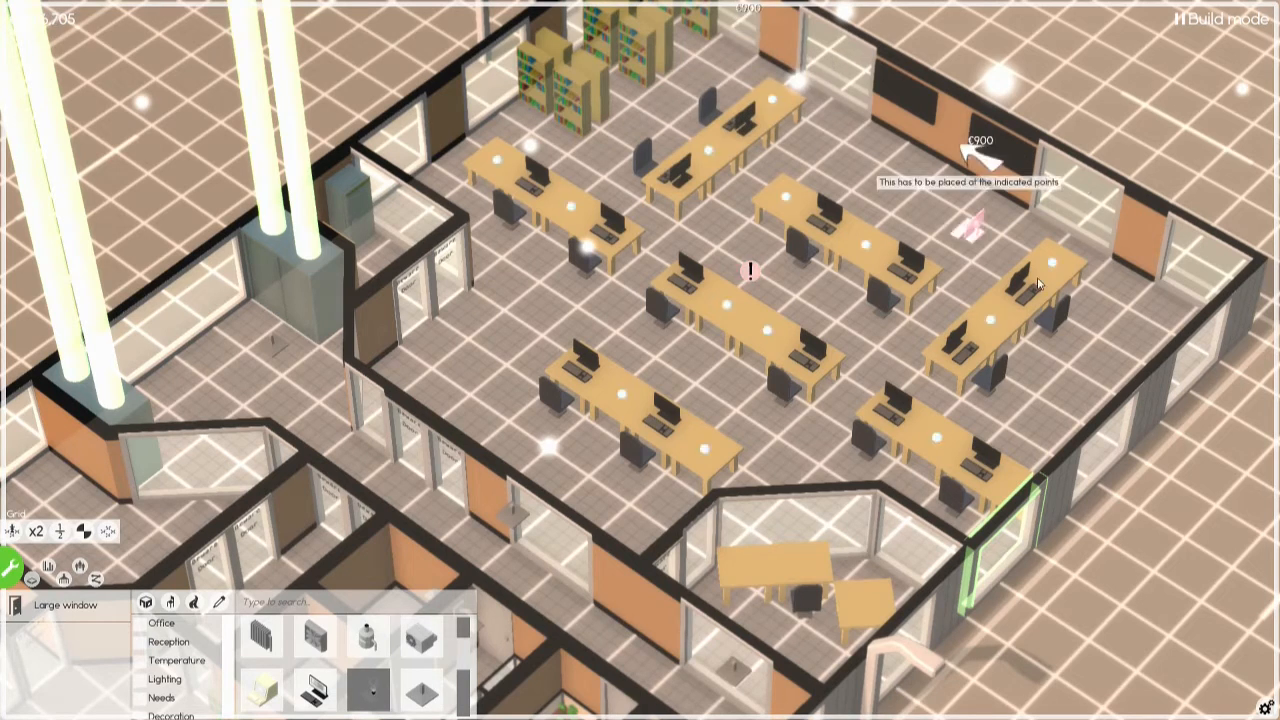
mouse_move(422, 704)
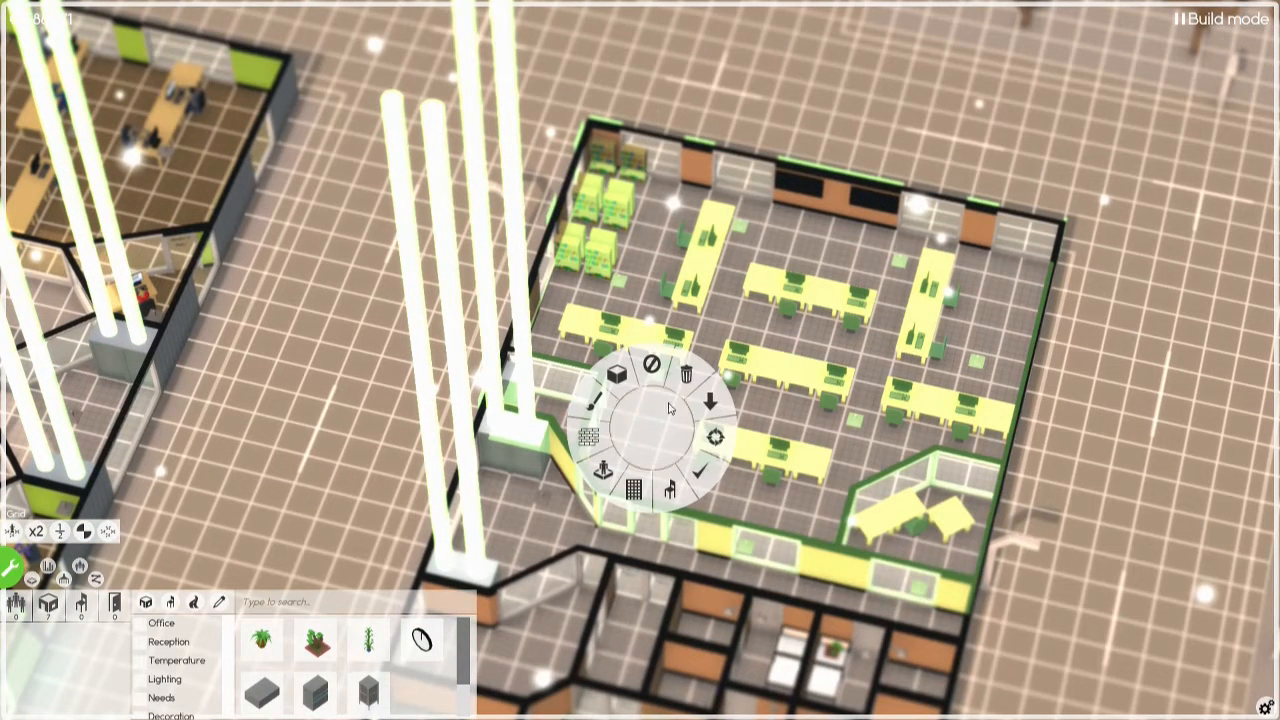
mouse_move(722, 422)
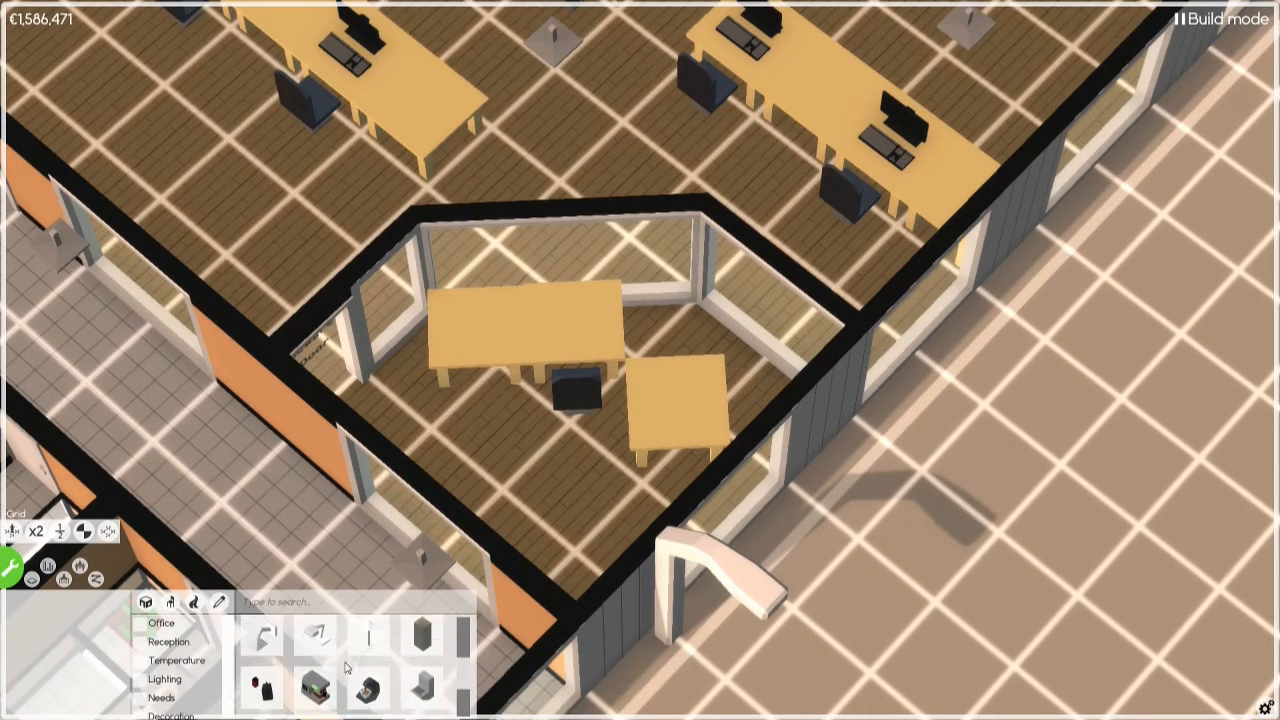
Place the chair in the small angled room to finish its furnishing
click(324, 636)
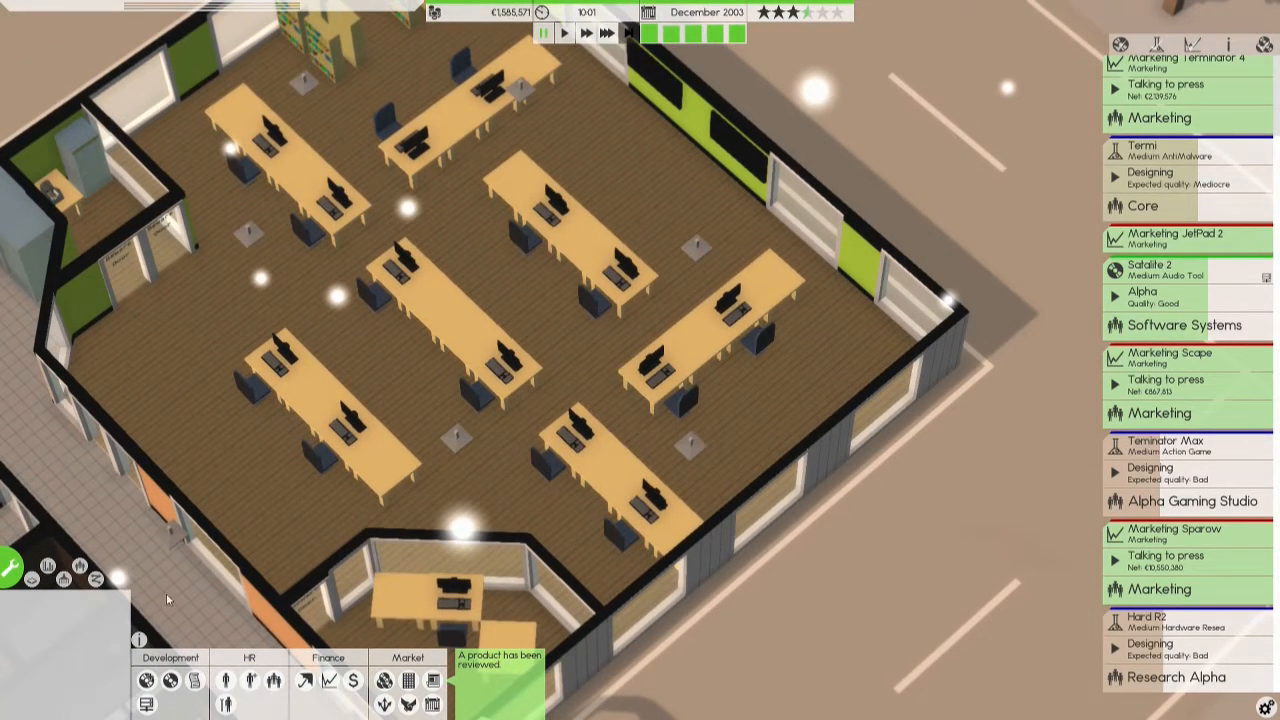
Enter build mode and select the cluster of small rooms for fitting doors and fixtures
click(36, 576)
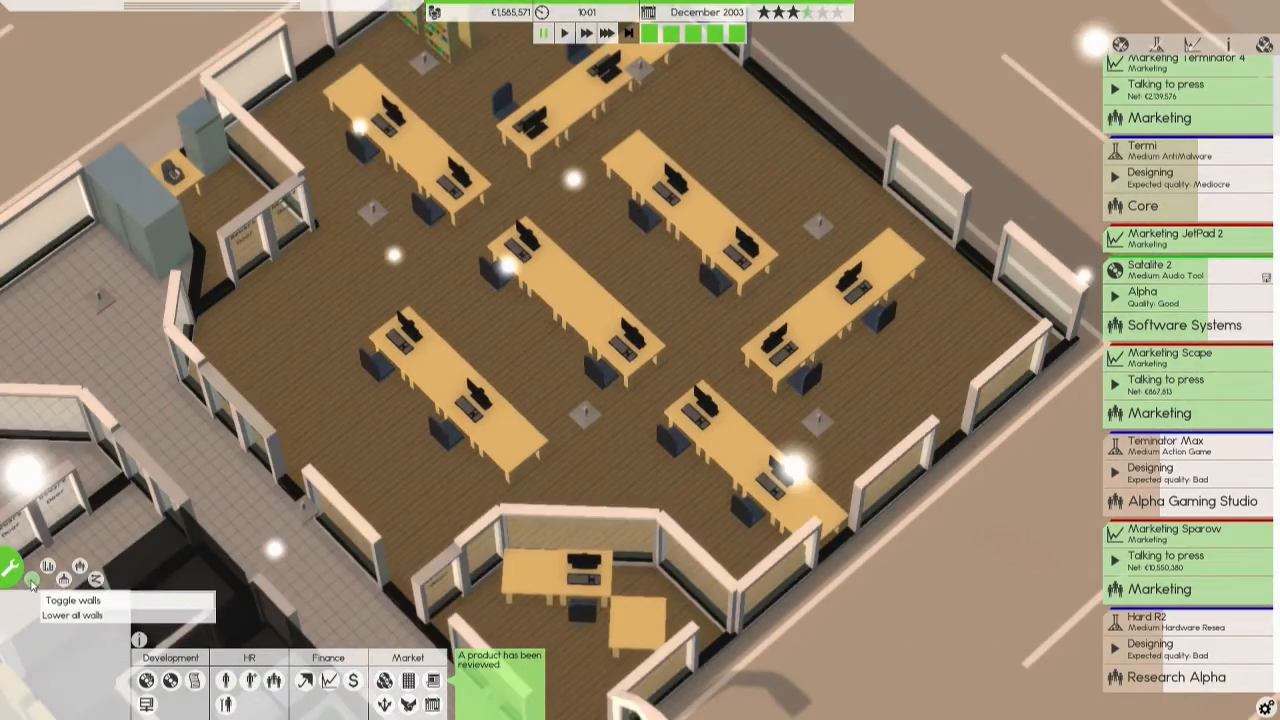
click(12, 568)
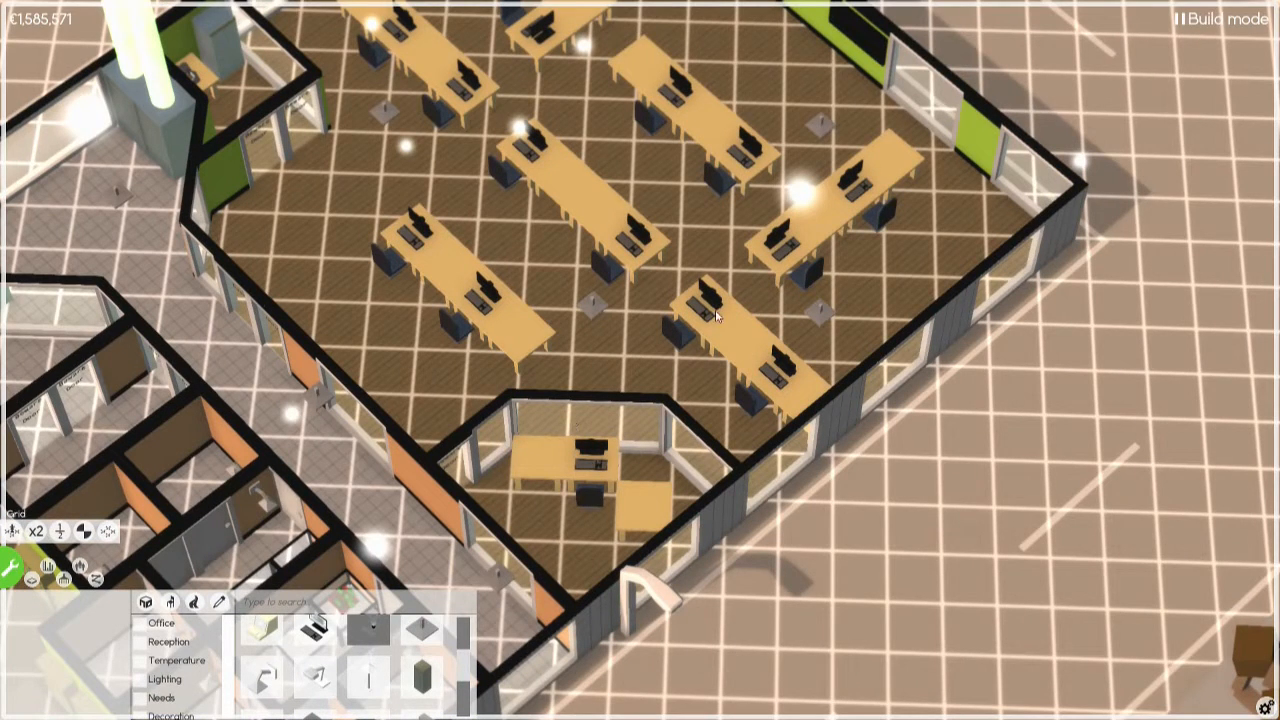
click(716, 316)
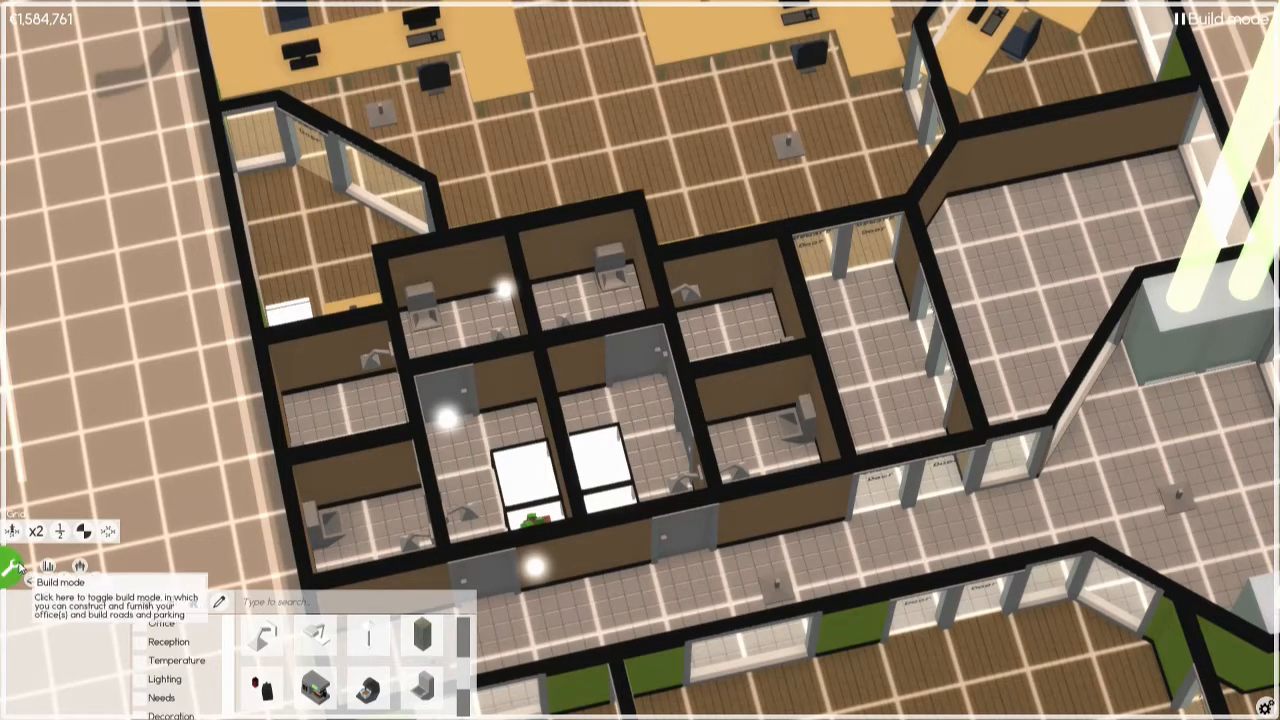
Leave build mode and inspect the bookshelf-lined library room 'Shiny'
click(12, 568)
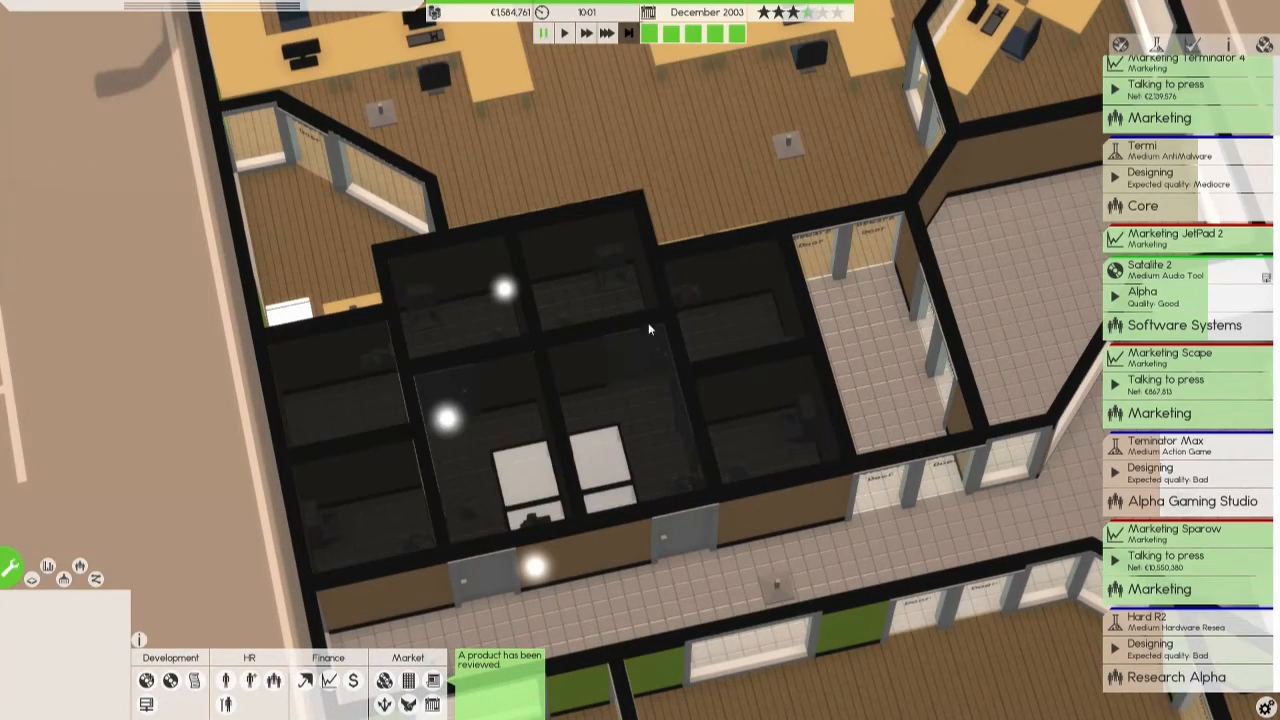
click(544, 344)
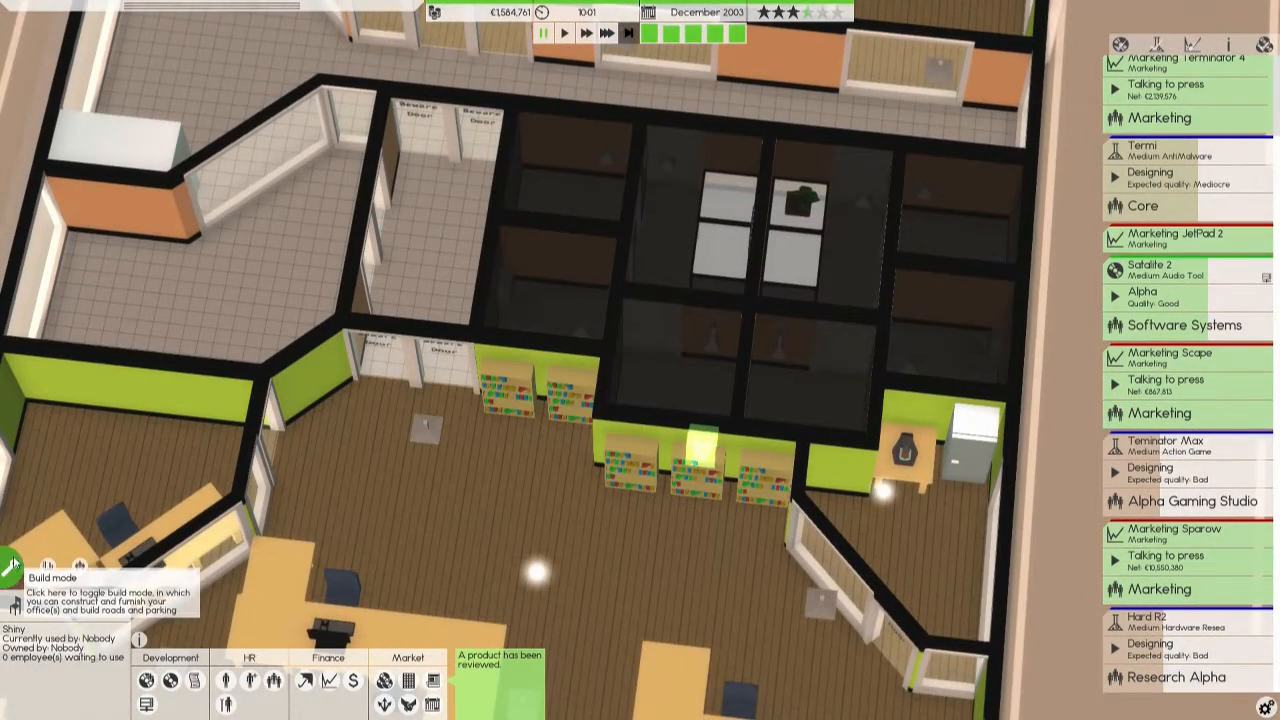
Enter build mode by the library and move a bookshelf along the wall
click(12, 564)
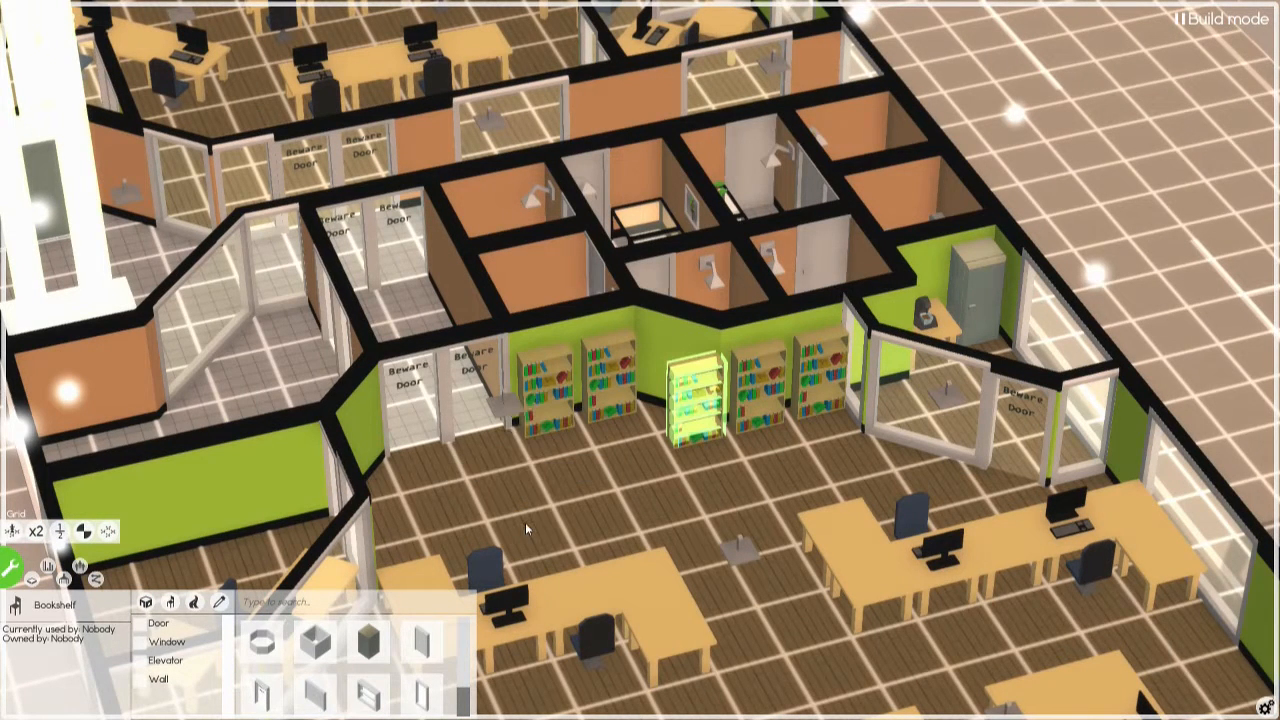
mouse_move(100, 532)
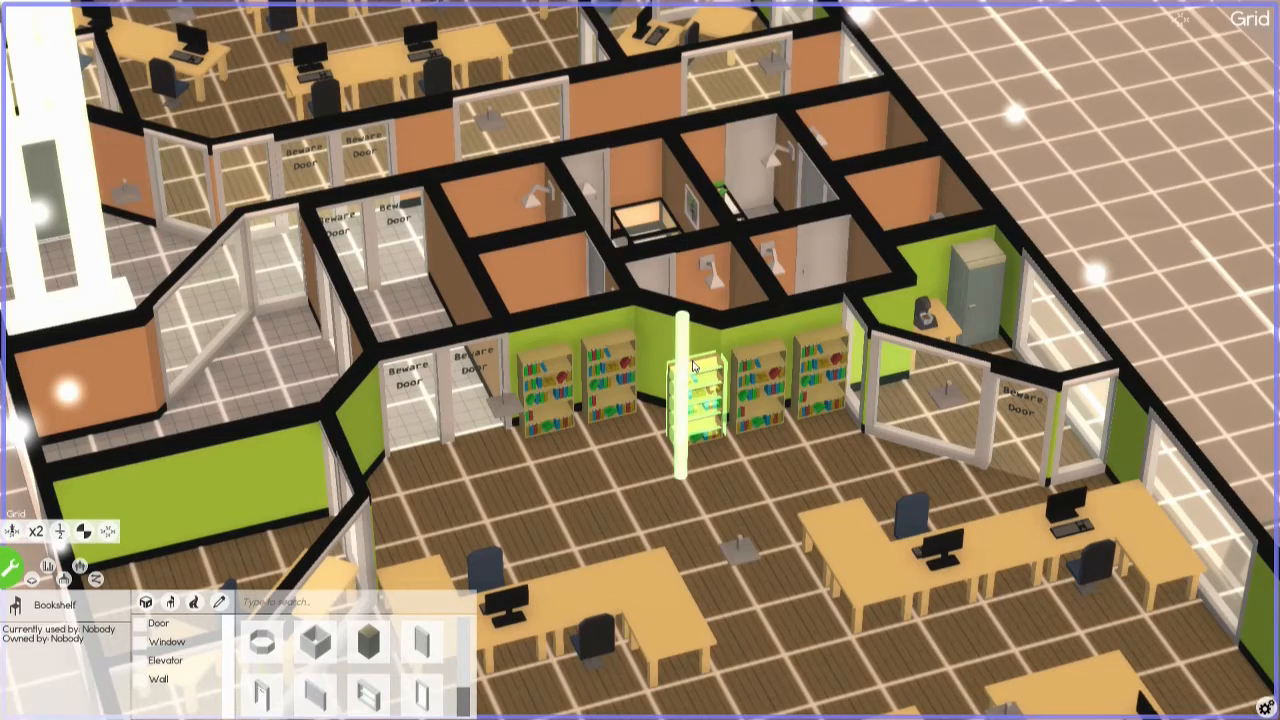
scroll(down, 3)
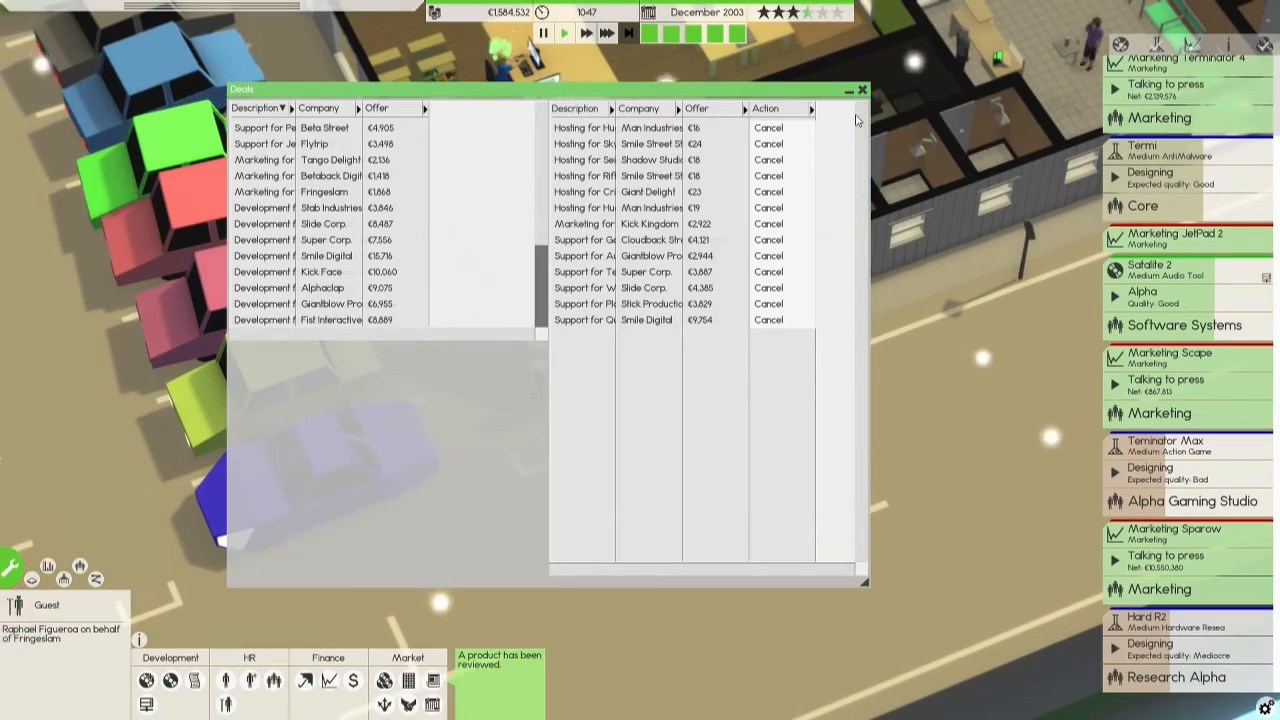
Close the deals list, review profit in Finances and open the insurance account details
click(872, 88)
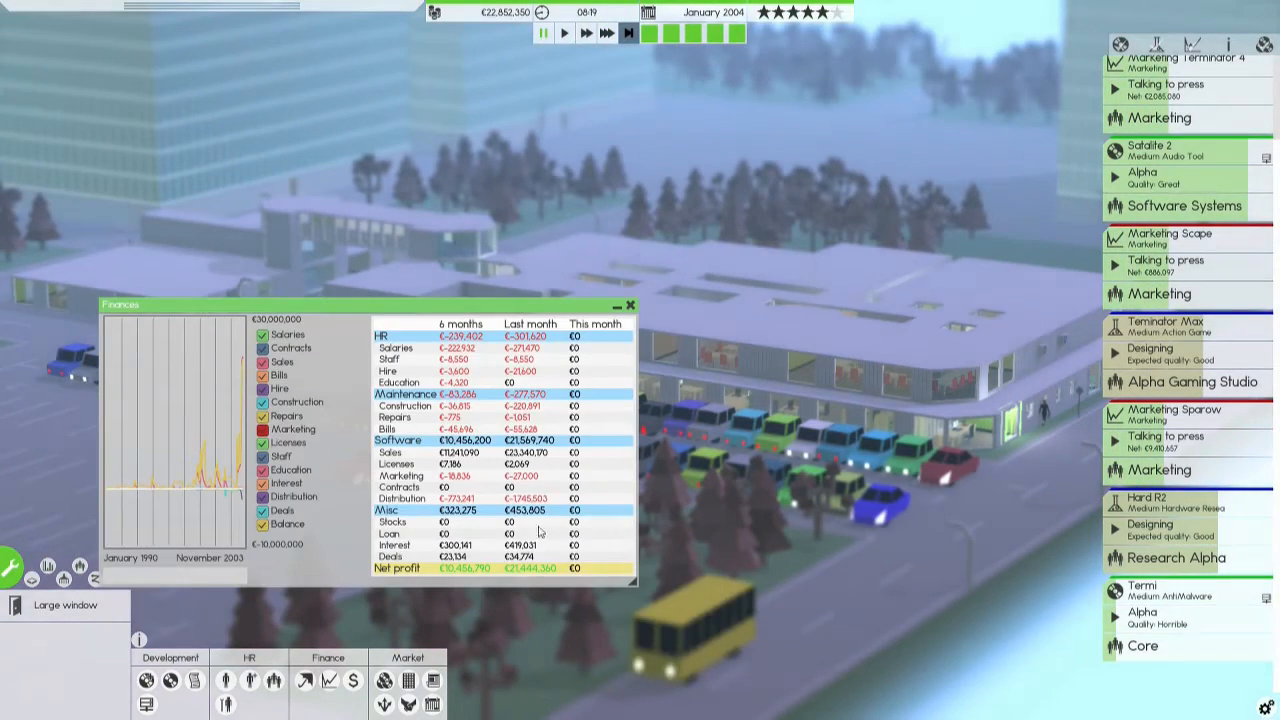
click(630, 304)
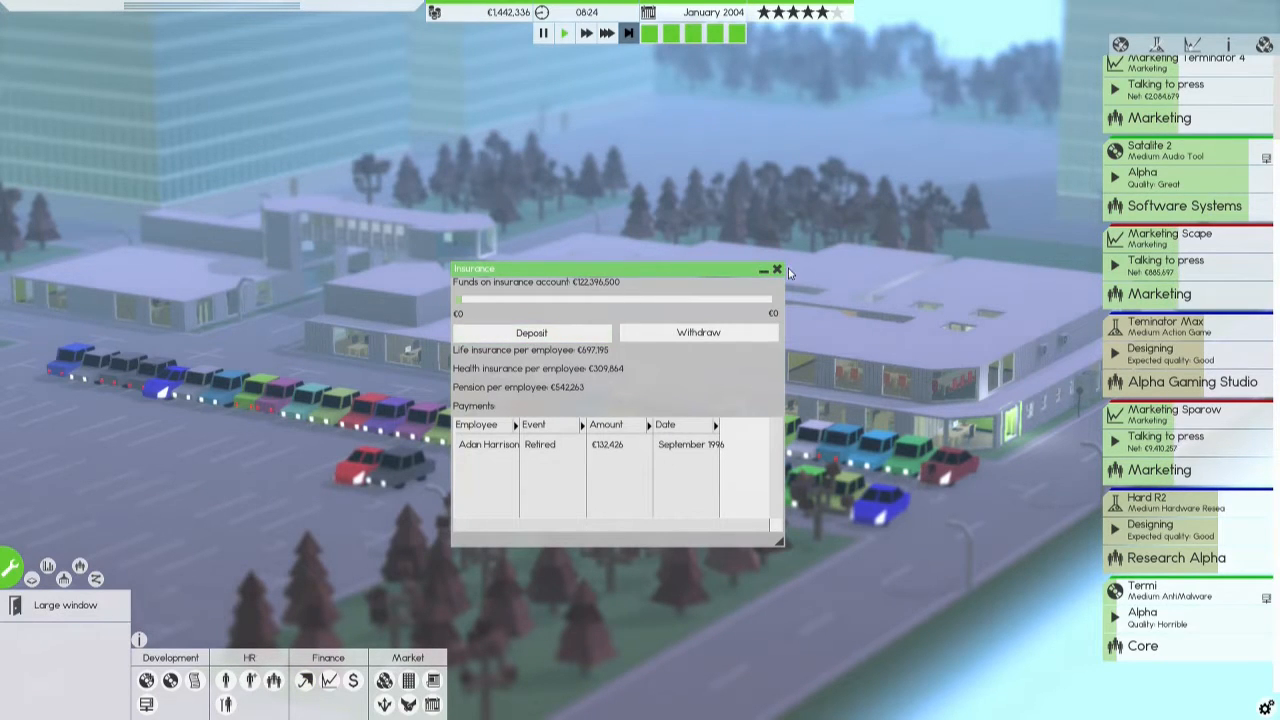
Close the insurance window and re-enter build mode over the open-plan office
click(776, 270)
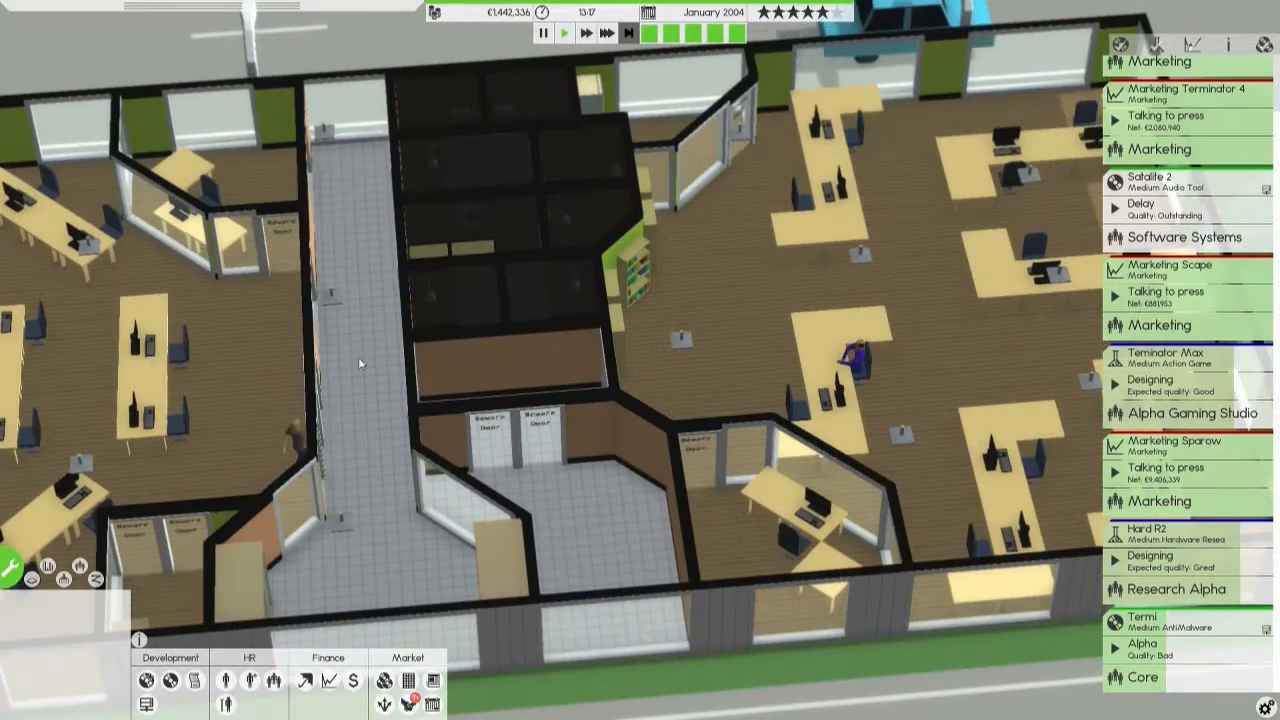
mouse_move(916, 364)
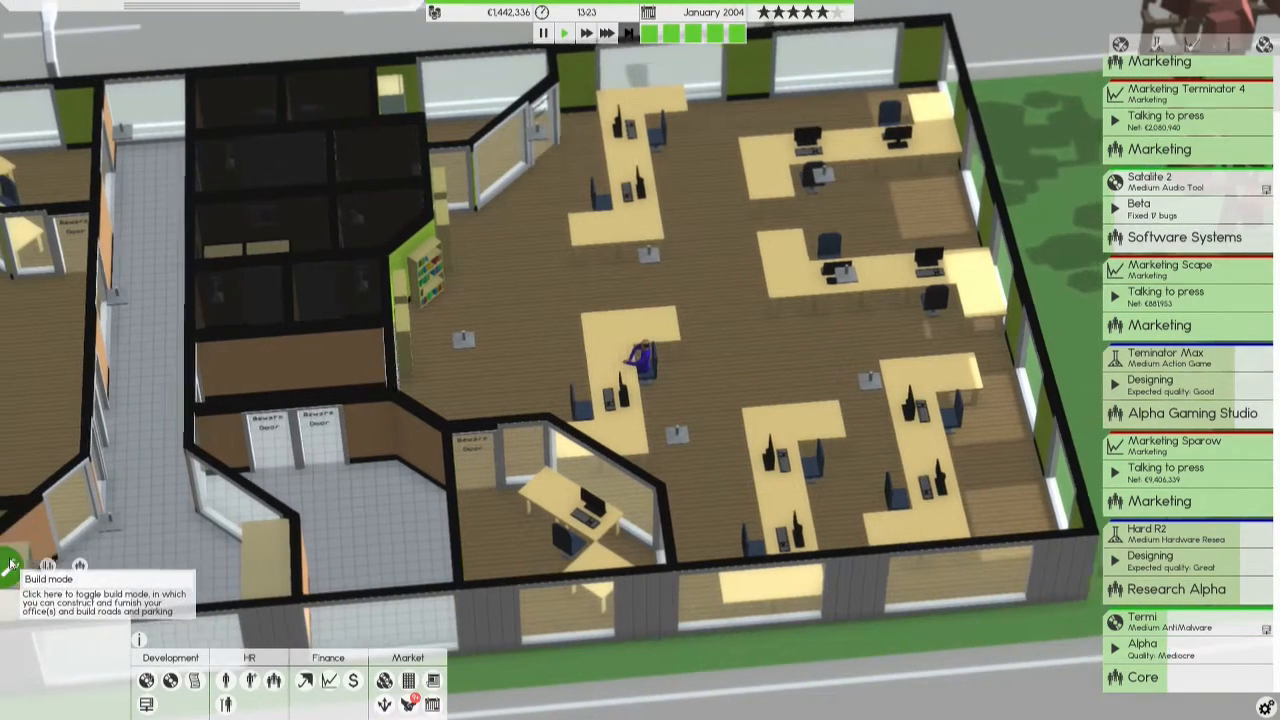
click(10, 568)
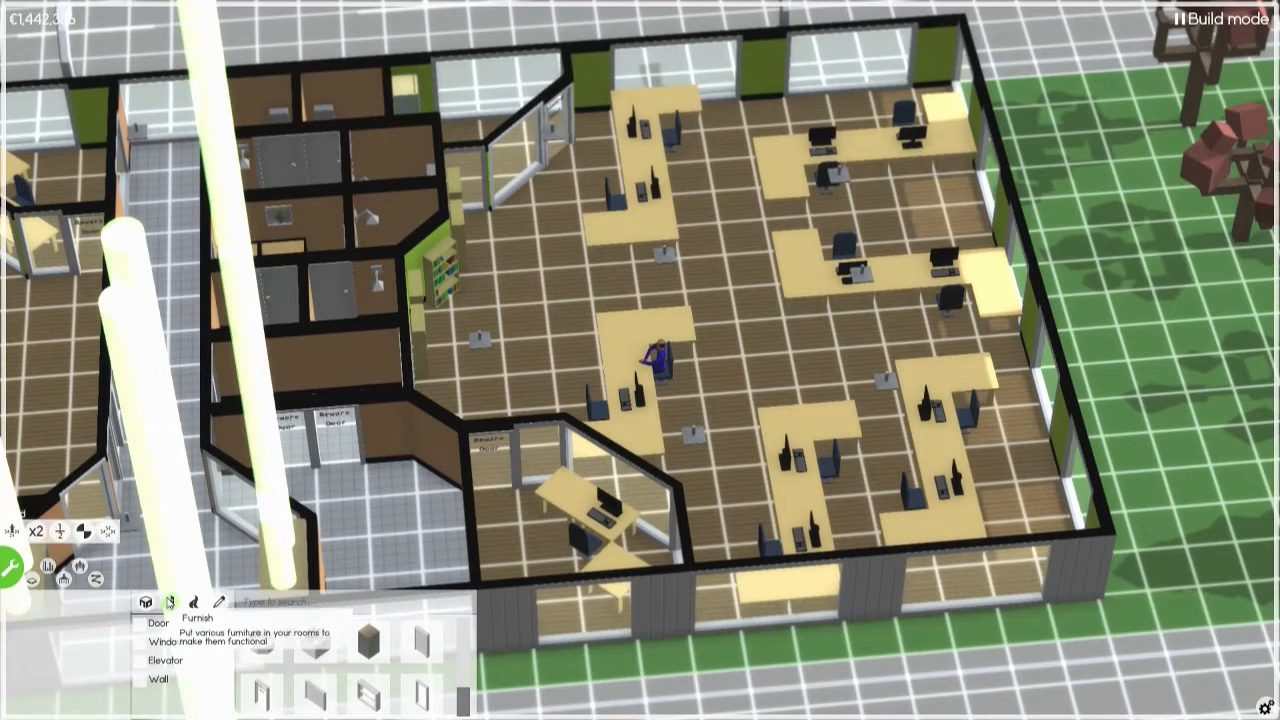